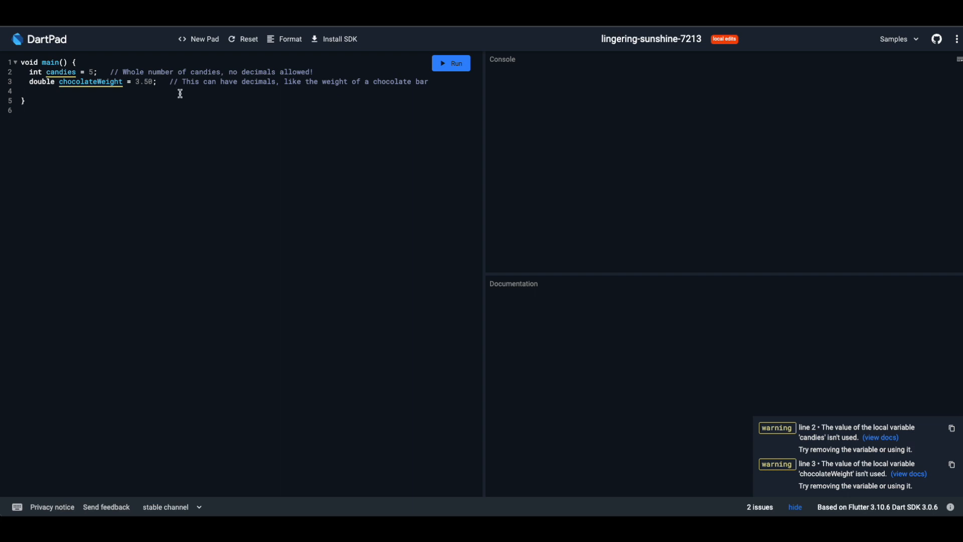
{"action": "mouse_move", "coordinate": [113, 76]}
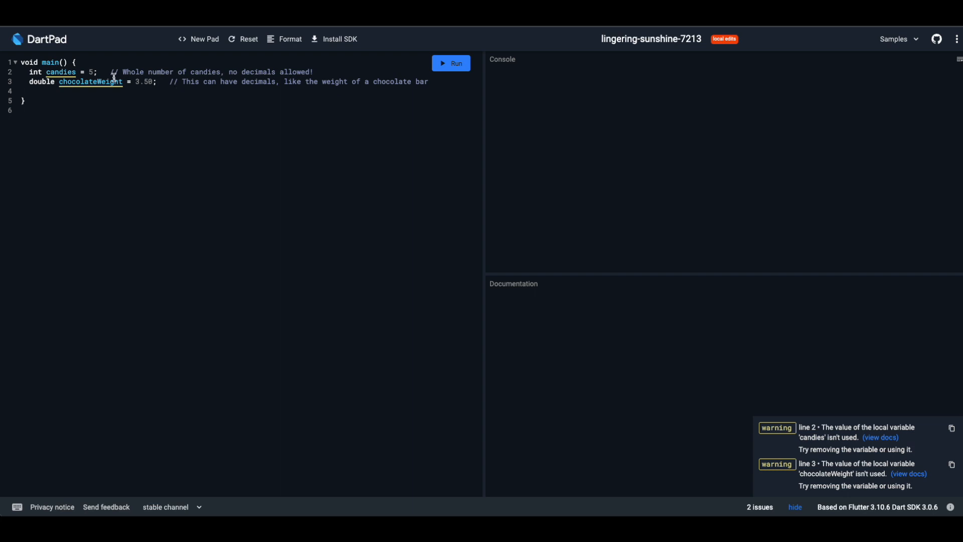
{"action": "mouse_move", "coordinate": [254, 82]}
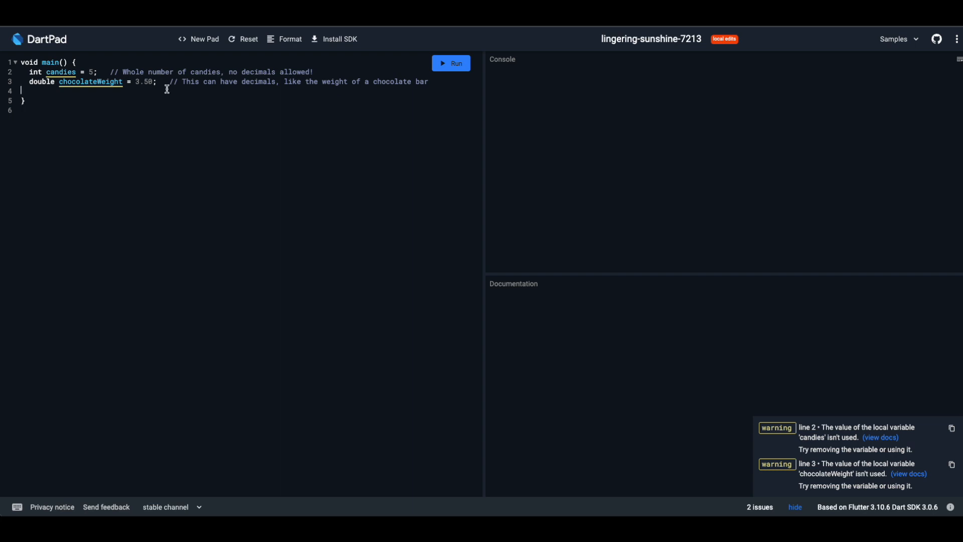
{"action": "mouse_move", "coordinate": [180, 94]}
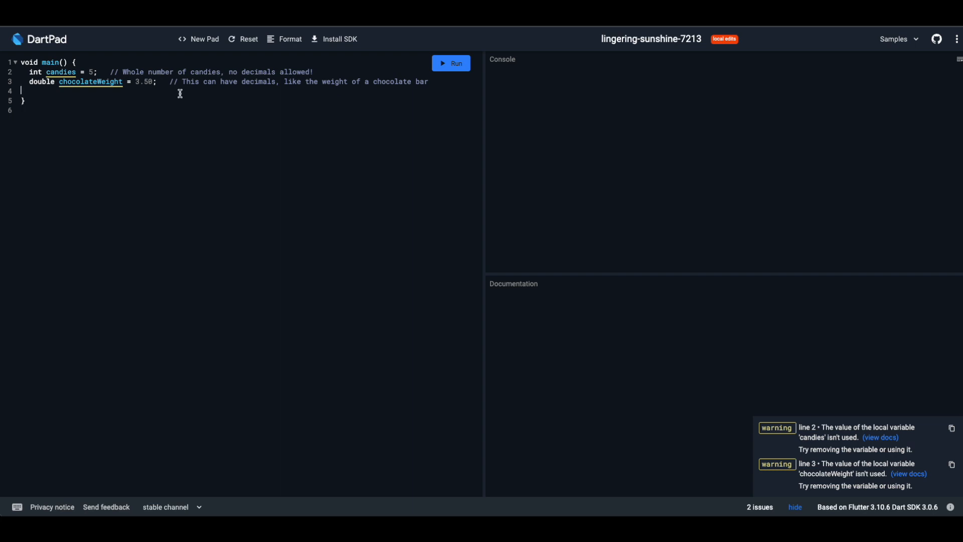
{"action": "mouse_move", "coordinate": [114, 75]}
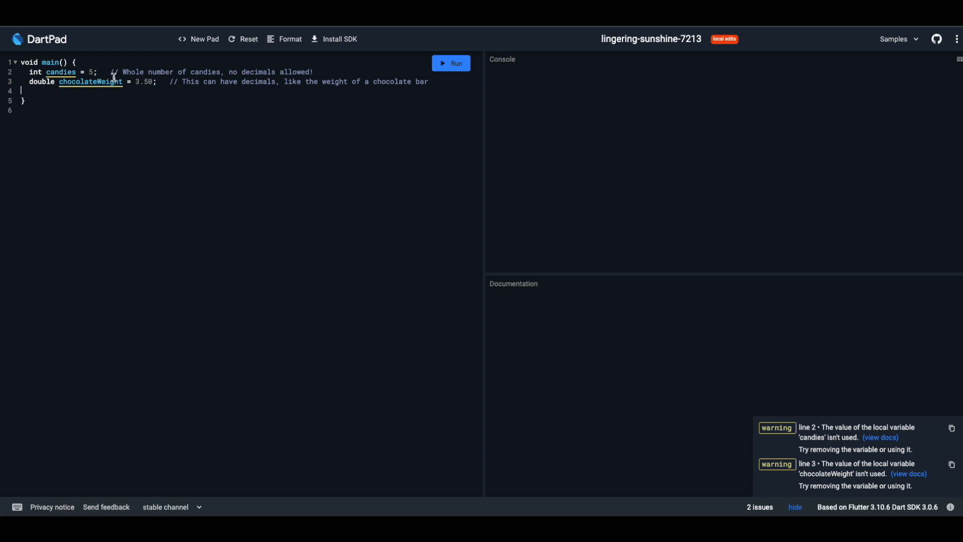
{"action": "mouse_move", "coordinate": [253, 81]}
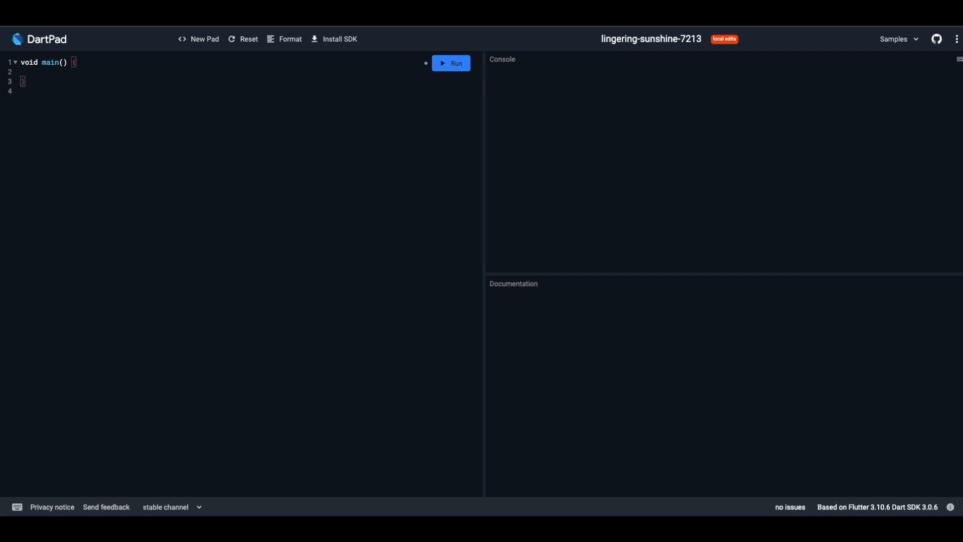
{"action": "type", "text": "// We wi"}
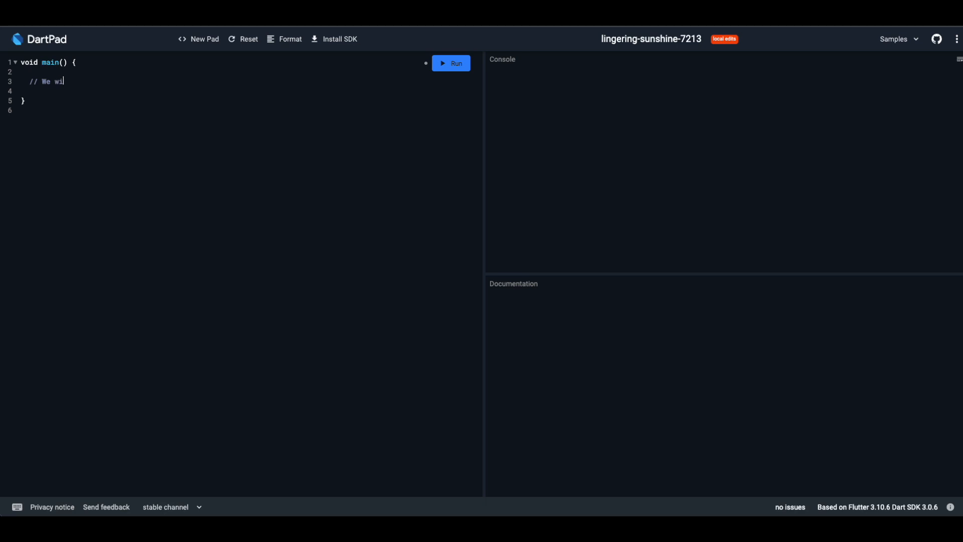
{"action": "key", "text": "Backspace"}
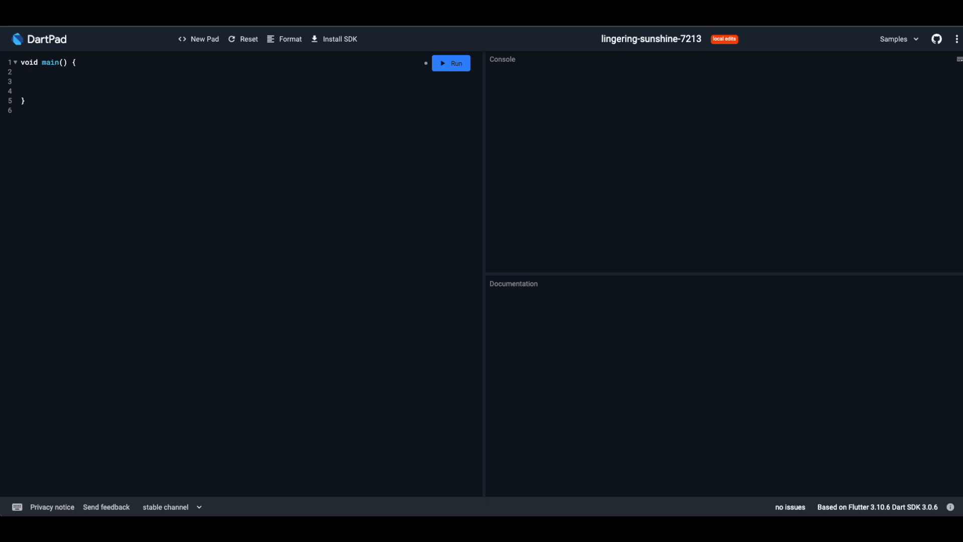
{"action": "type", "text": "var"}
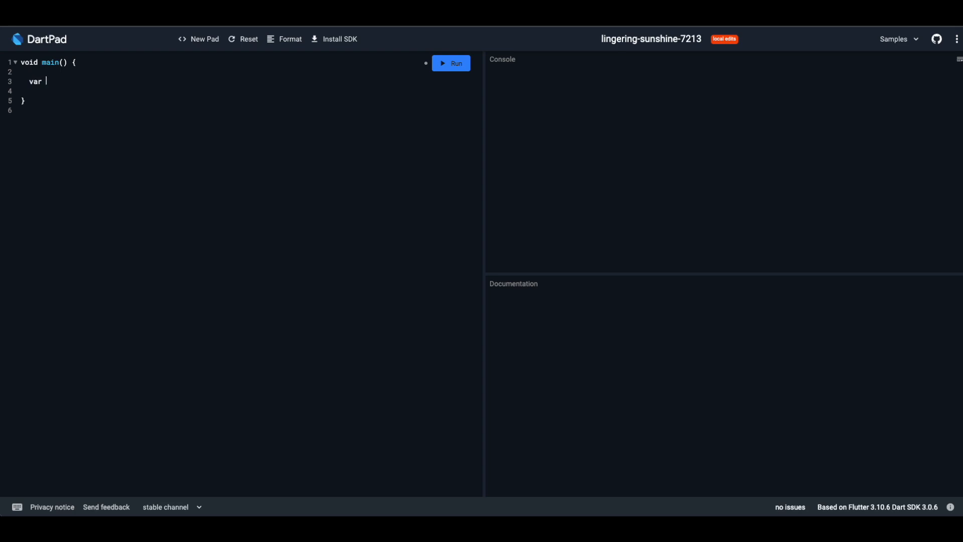
{"action": "key", "text": "Backspace"}
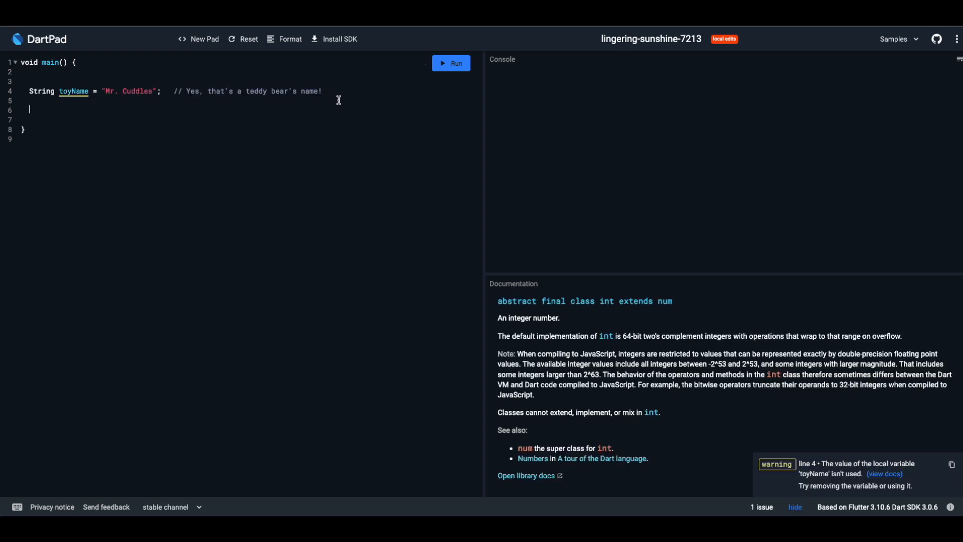
{"action": "type", "text": "pri"}
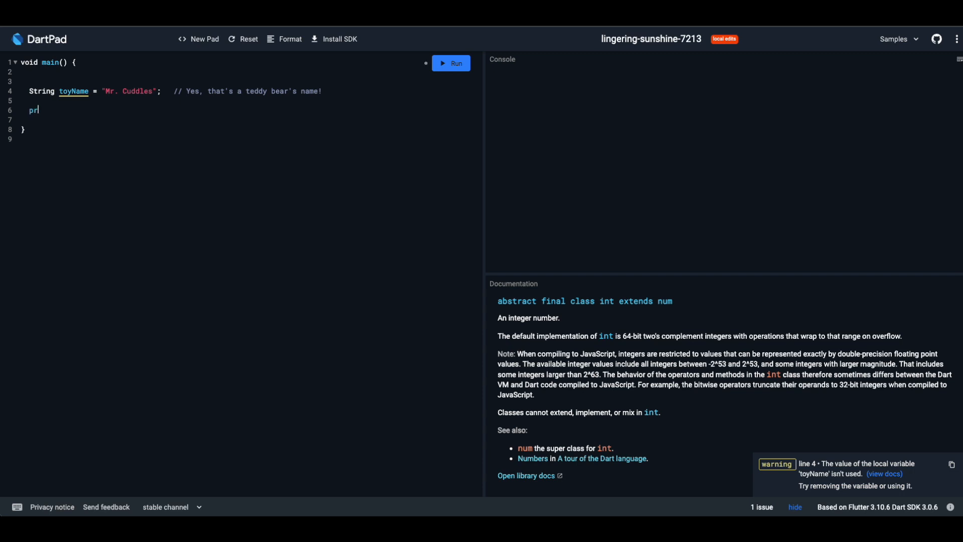
{"action": "type", "text": "int()"}
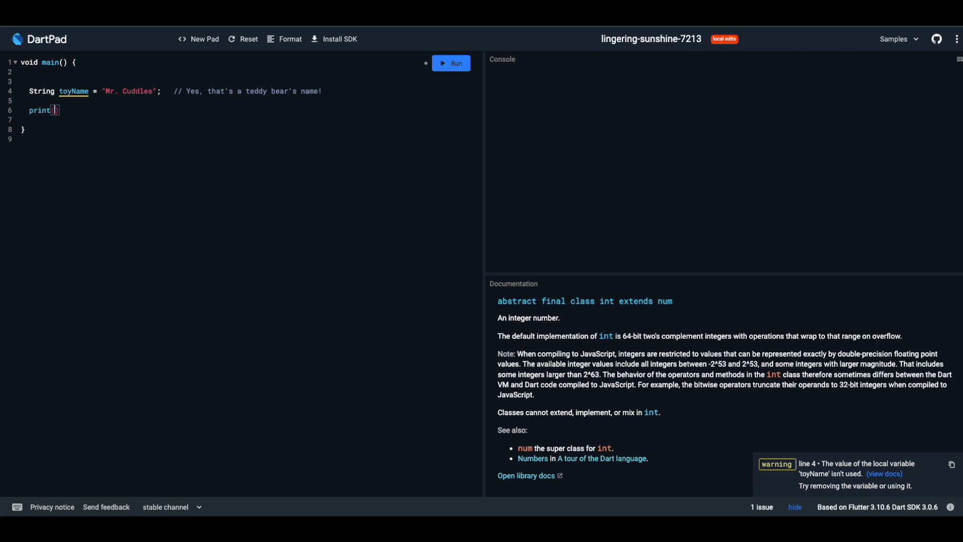
{"action": "type", "text": "toyName"}
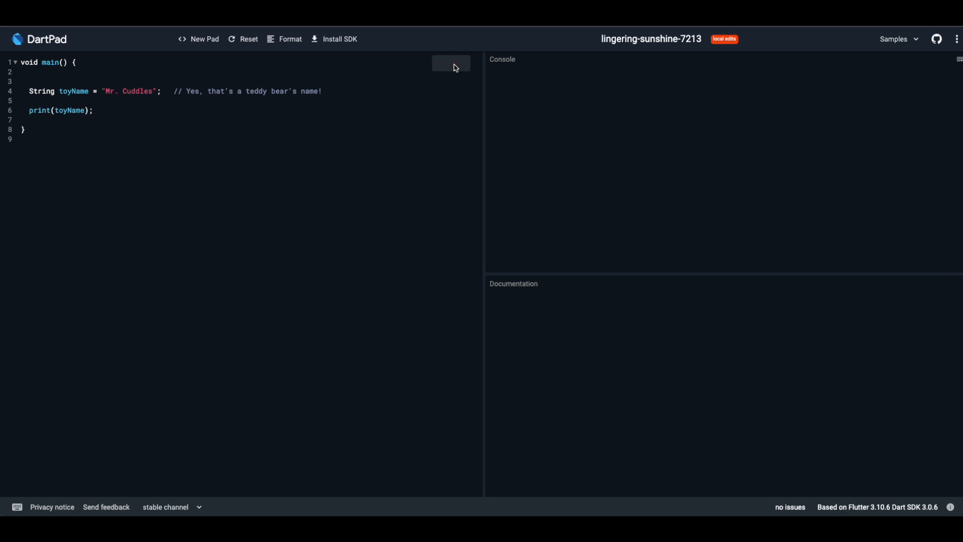
{"action": "mouse_move", "coordinate": [267, 100]}
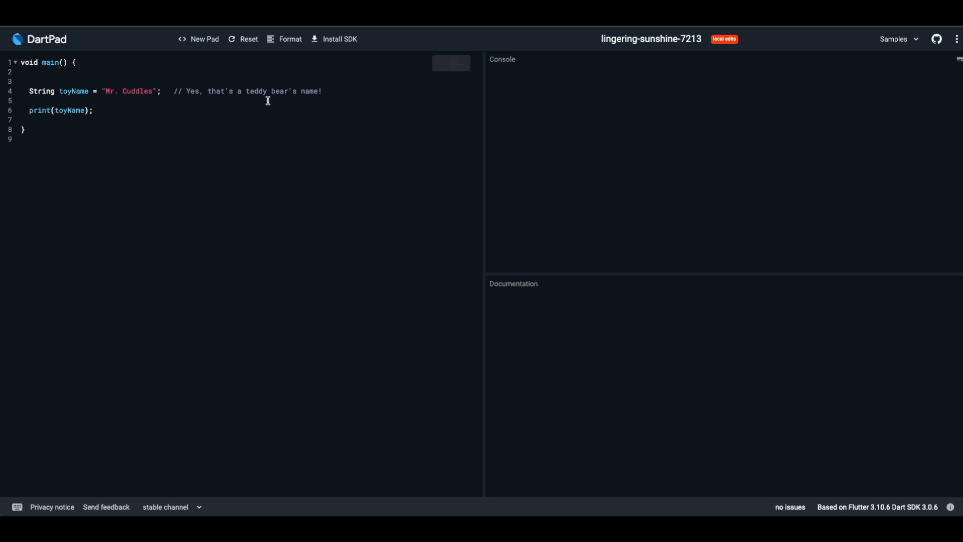
{"action": "left_click", "coordinate": [451, 63]}
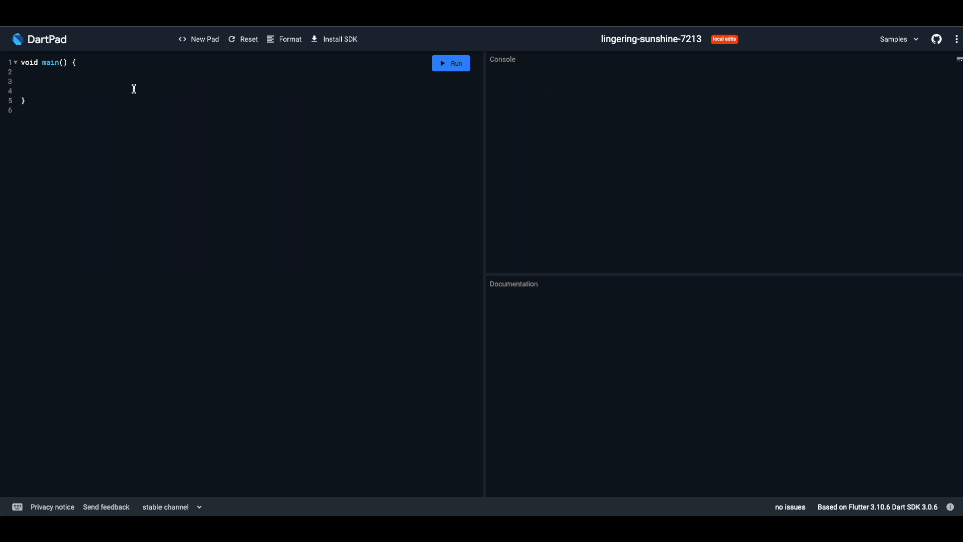
- Declare bool isLightOn = true inside main(), run it, and open a new line below
{"action": "type", "text": "bool isLightOn = tr"}
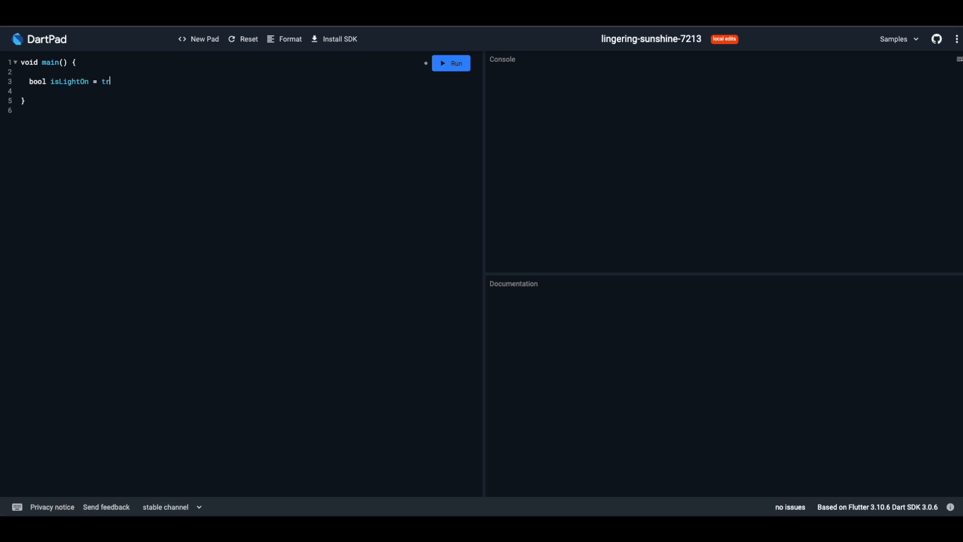
{"action": "type", "text": "ue;"}
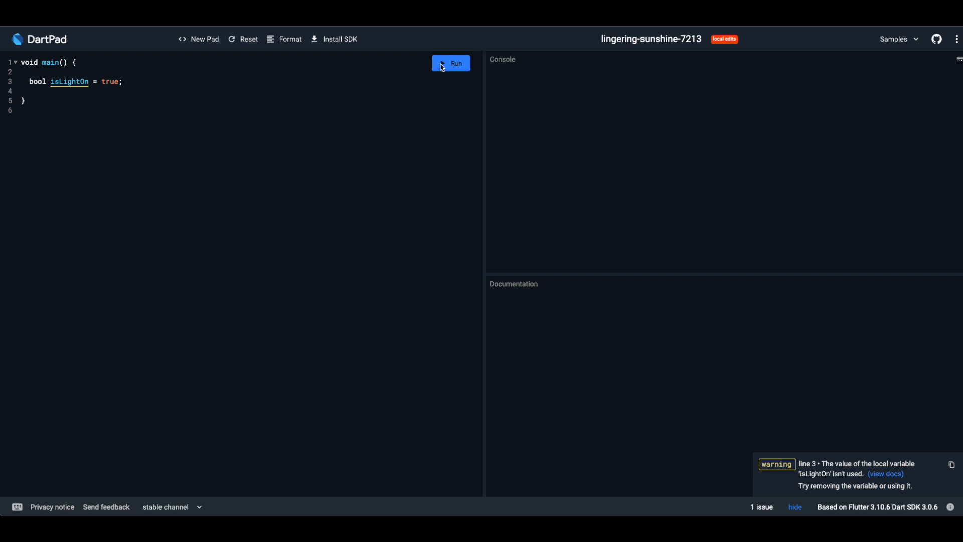
{"action": "left_click", "coordinate": [451, 63]}
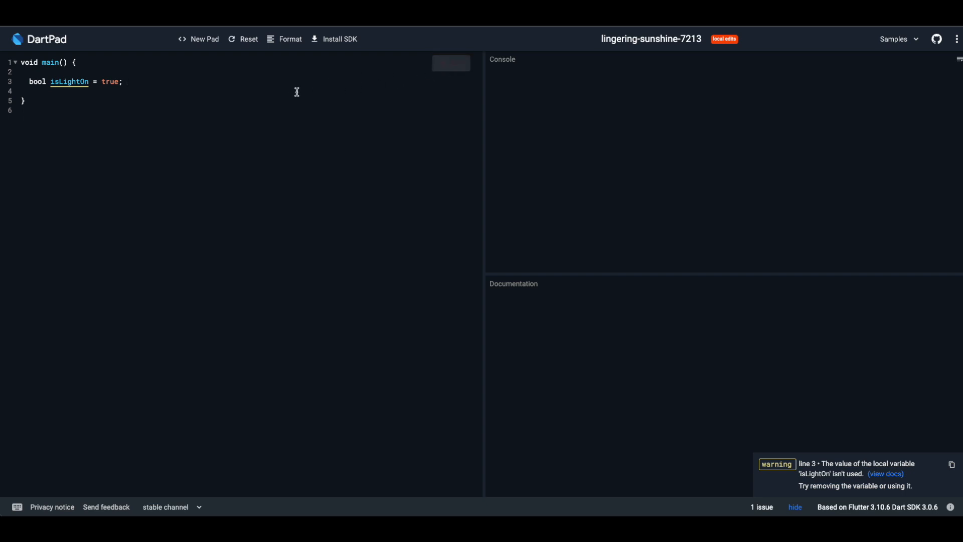
{"action": "left_click", "coordinate": [450, 63]}
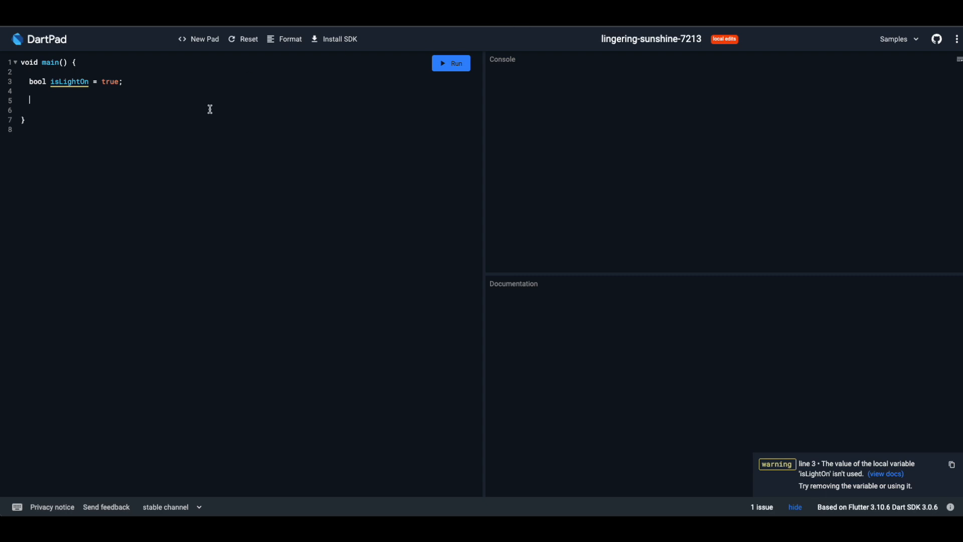
- Declare List<String> toShelf = ['Car', 'Doll', 'Car'] with the comment // List of Strings
{"action": "type", "text": "//"}
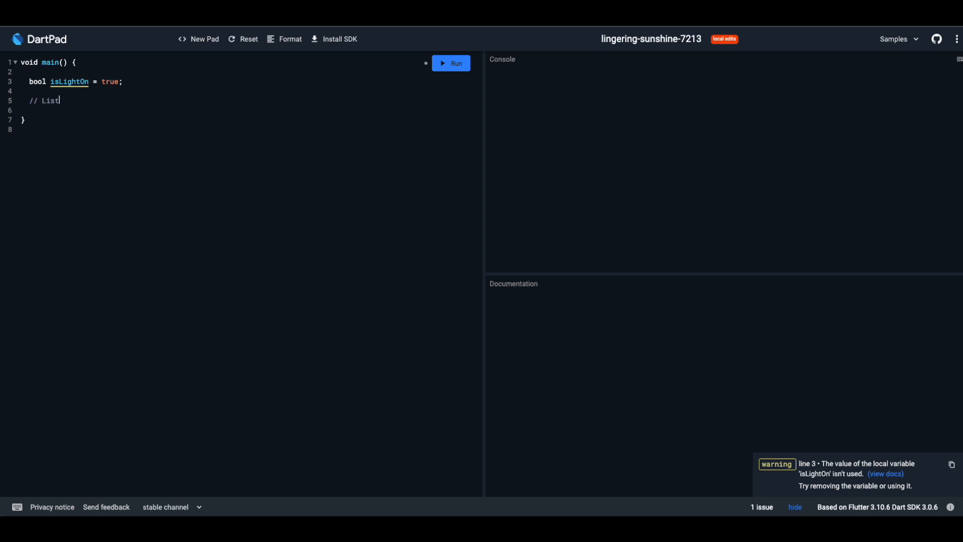
{"action": "type", "text": "List"}
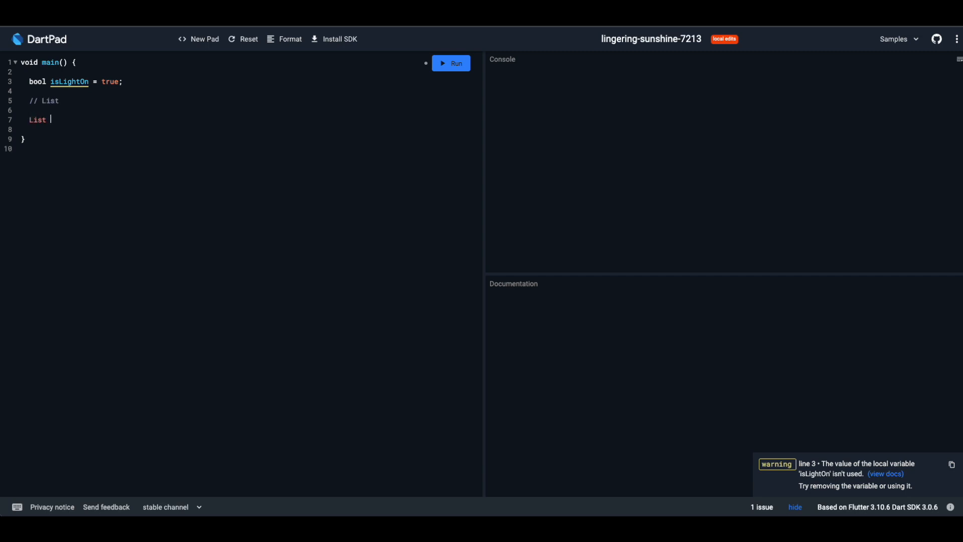
{"action": "type", "text": "<"}
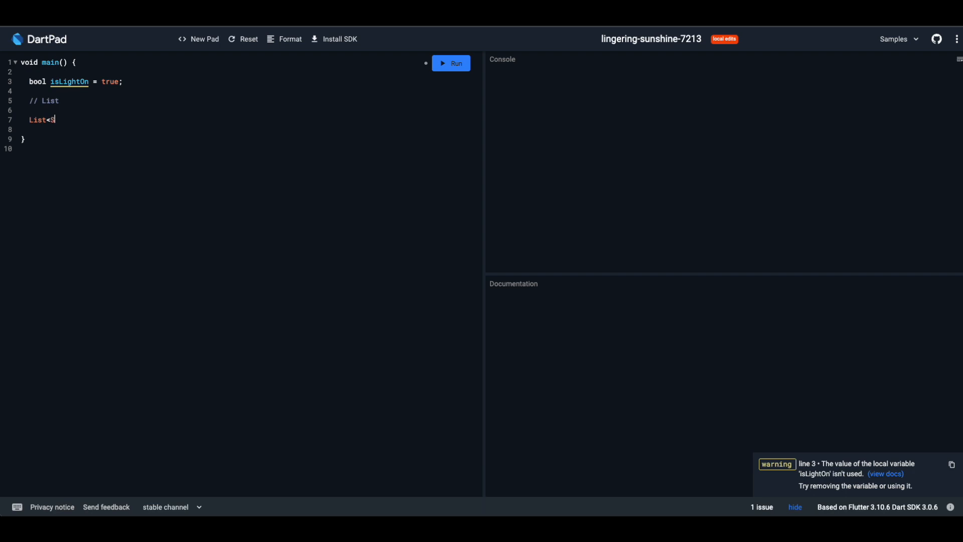
{"action": "type", "text": "String>"}
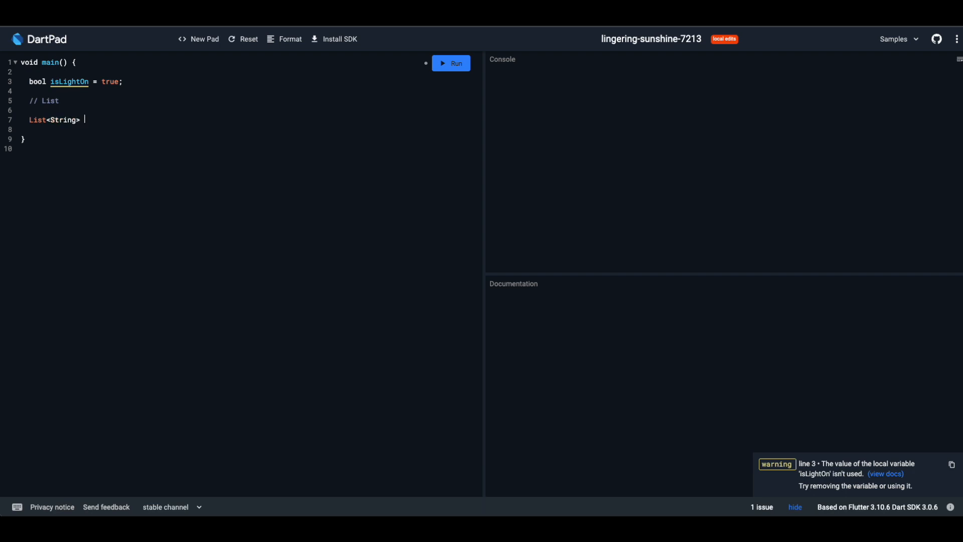
{"action": "type", "text": "to"}
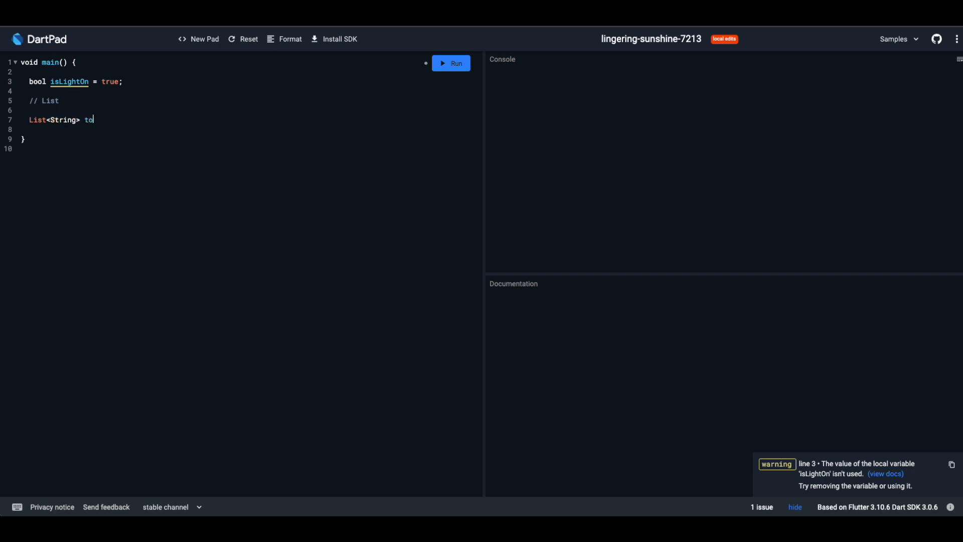
{"action": "type", "text": "Shelf ="}
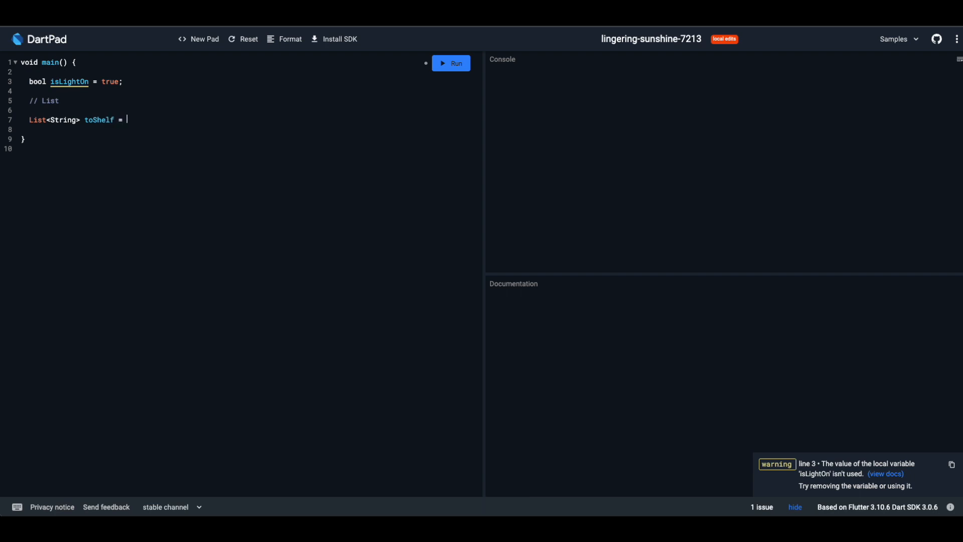
{"action": "type", "text": "['Car']"}
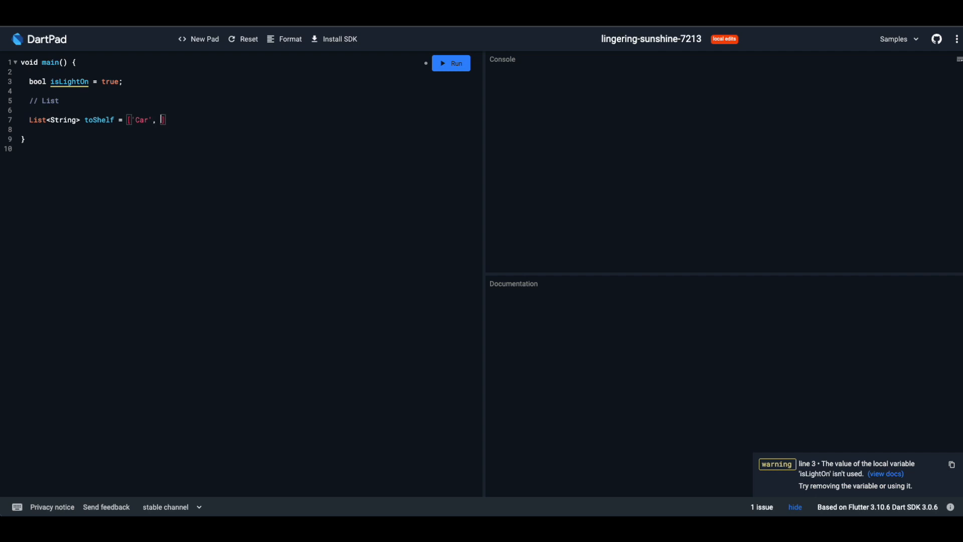
{"action": "type", "text": "Doll'"}
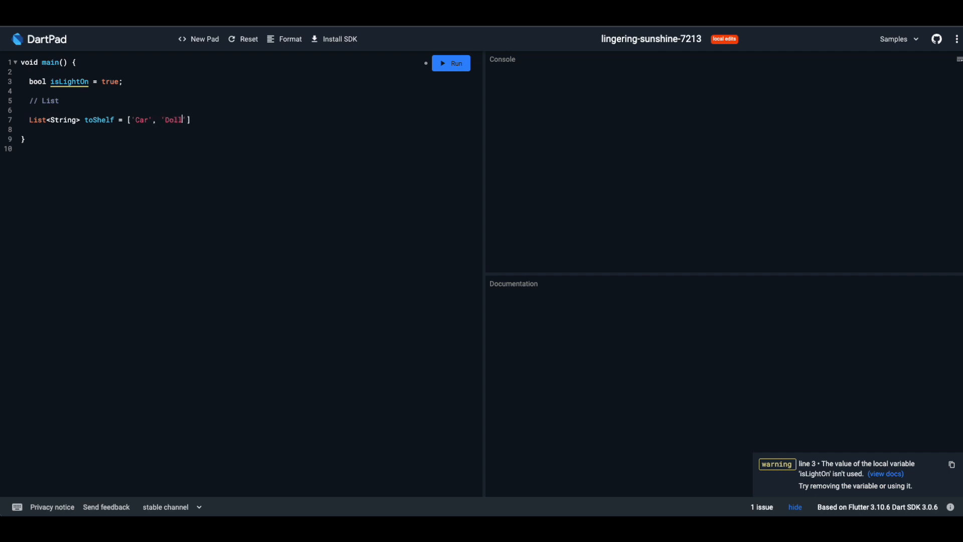
{"action": "type", "text": ", '"}
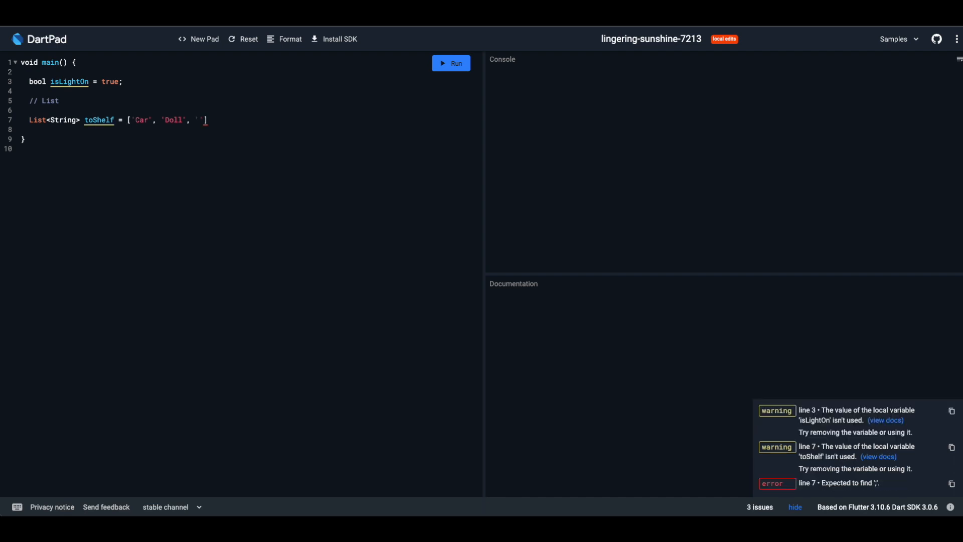
{"action": "type", "text": "Car"}
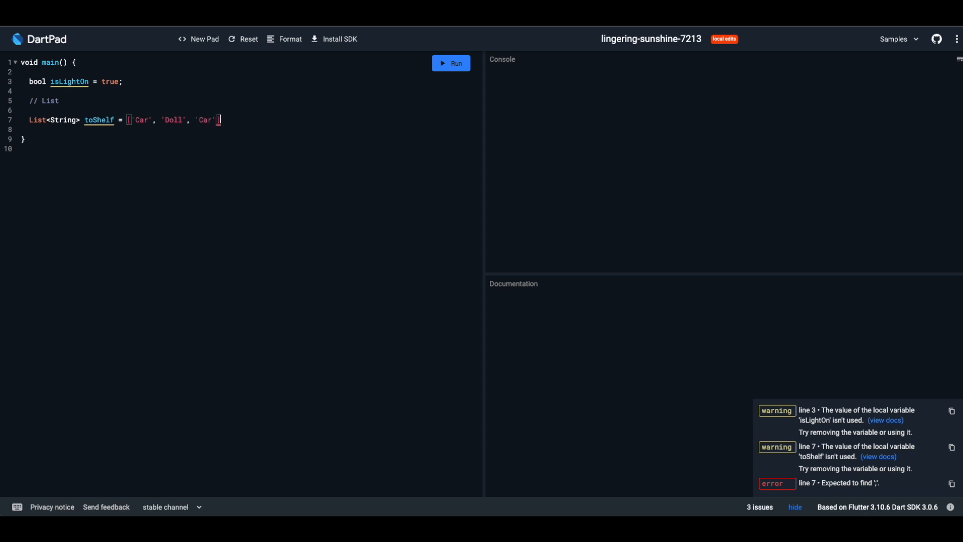
{"action": "type", "text": "// List of Strings"}
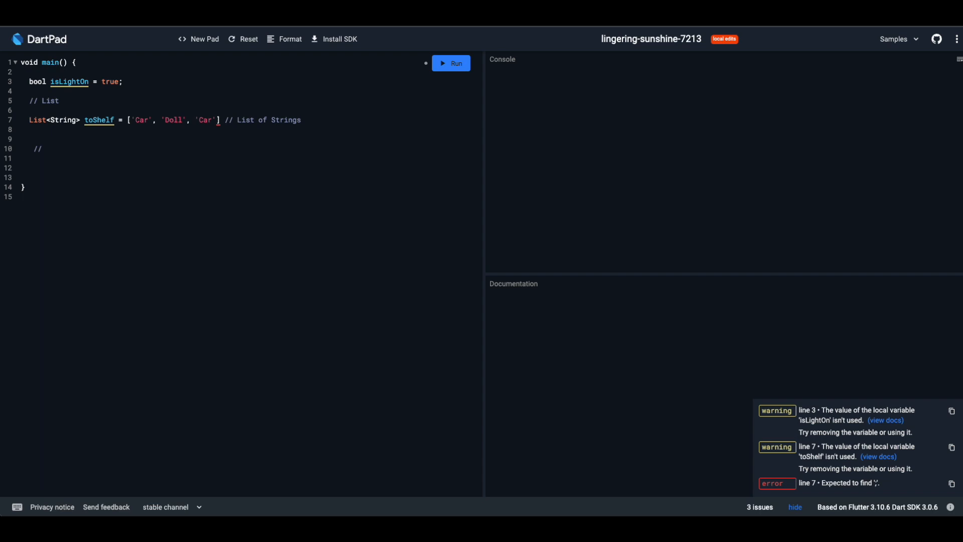
- Under a // Sets comment, declare Set<String> toyClub = {'Car', 'Doll', 'Car'}
{"action": "type", "text": "Se"}
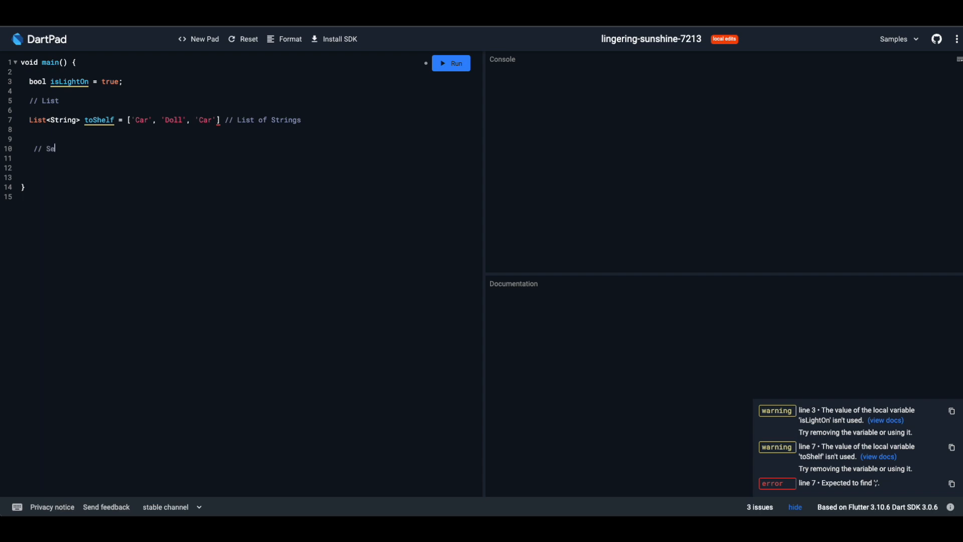
{"action": "type", "text": "ts"}
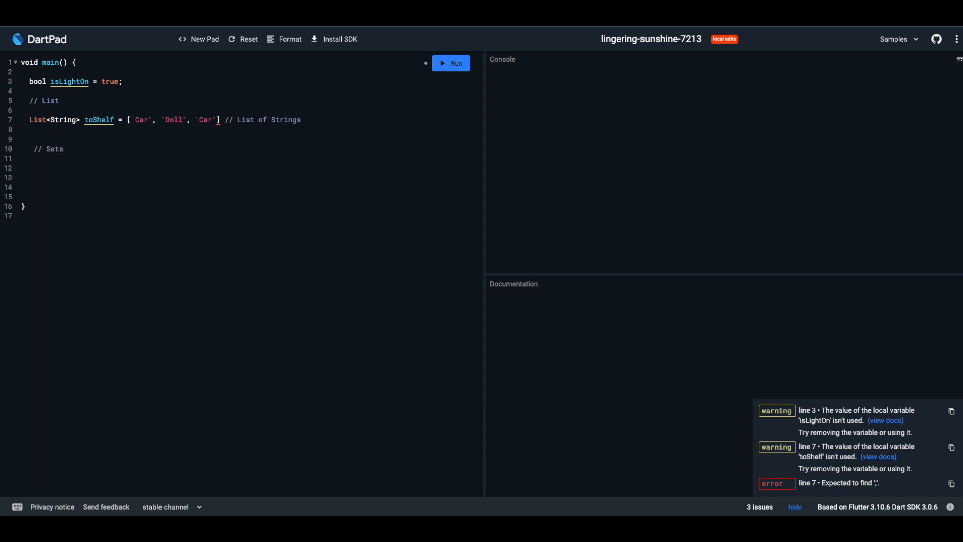
{"action": "type", "text": "Set"}
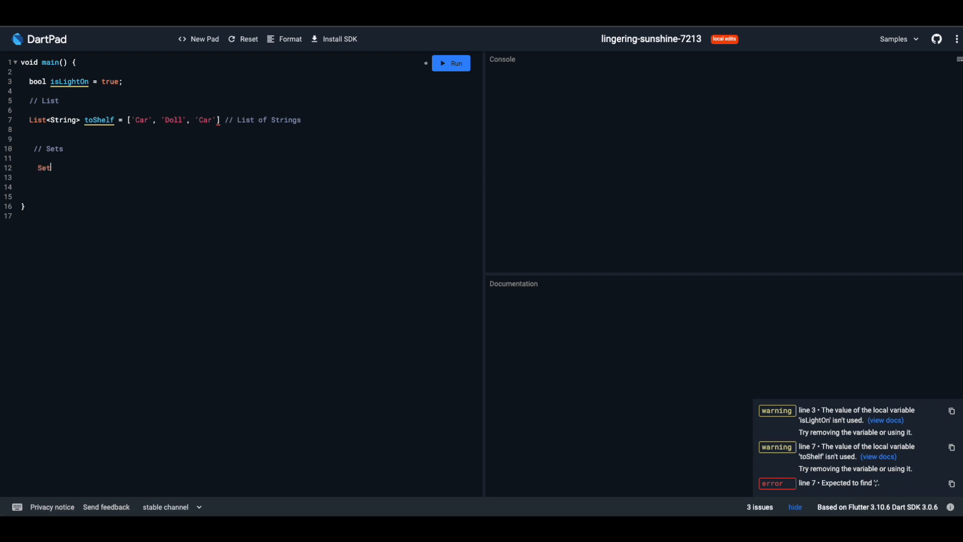
{"action": "type", "text": "<Stri"}
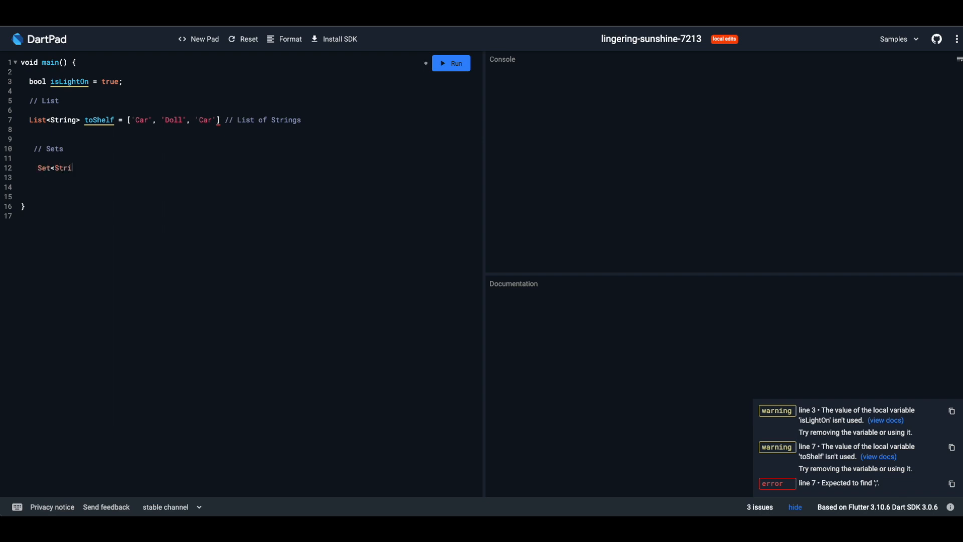
{"action": "type", "text": "ng>"}
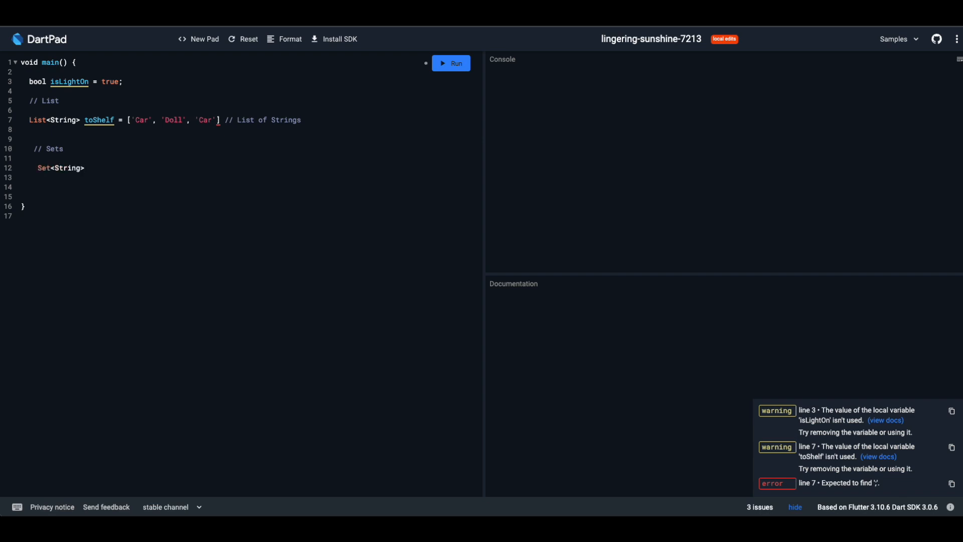
{"action": "type", "text": "toyClu"}
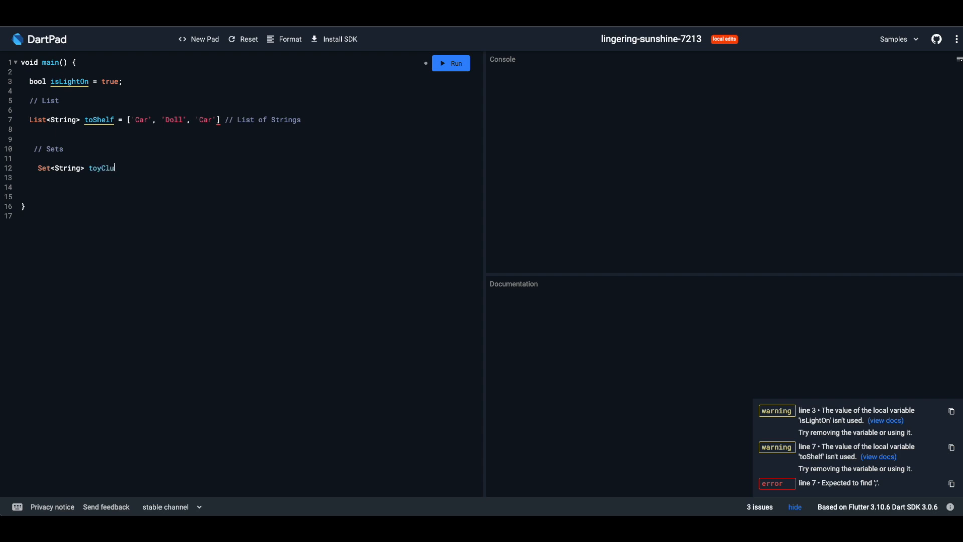
{"action": "type", "text": "b ="}
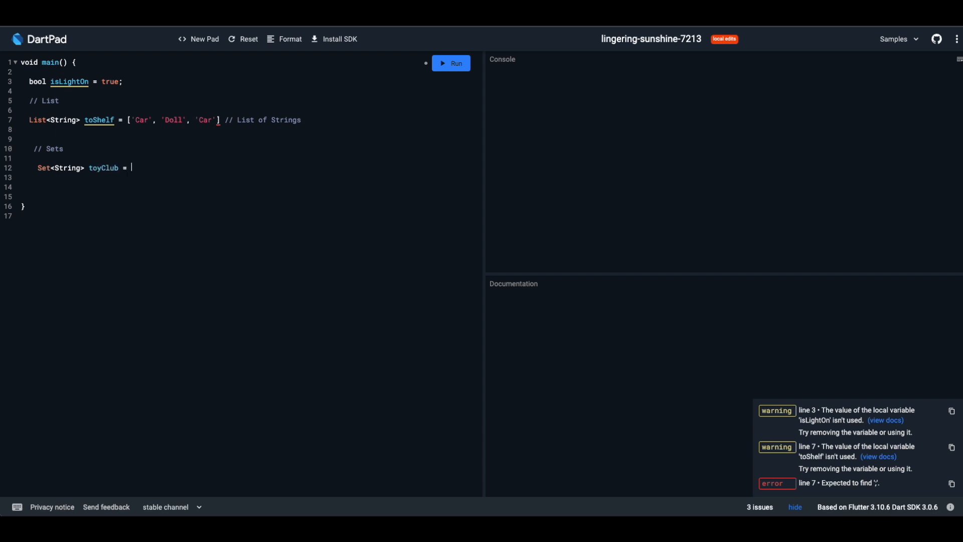
{"action": "type", "text": "{ }"}
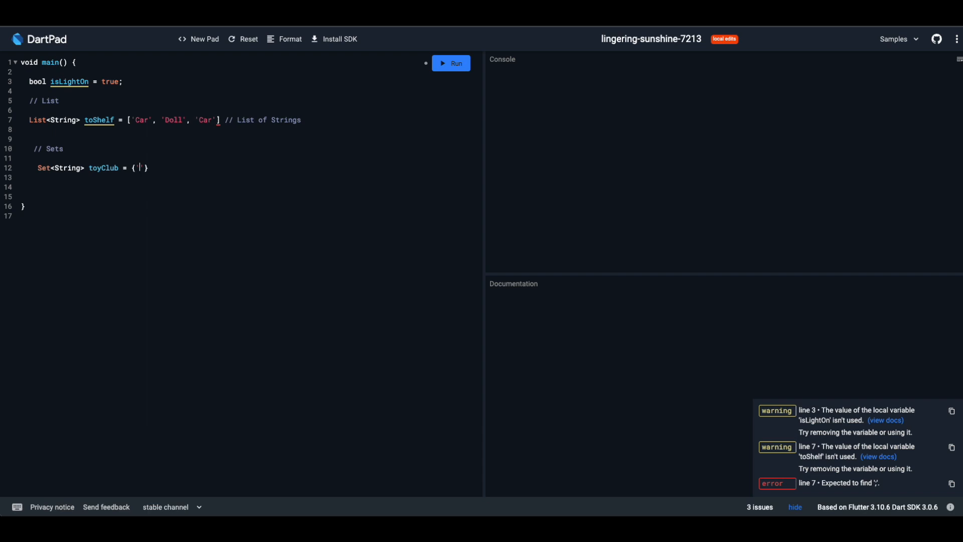
{"action": "type", "text": "'Car'"}
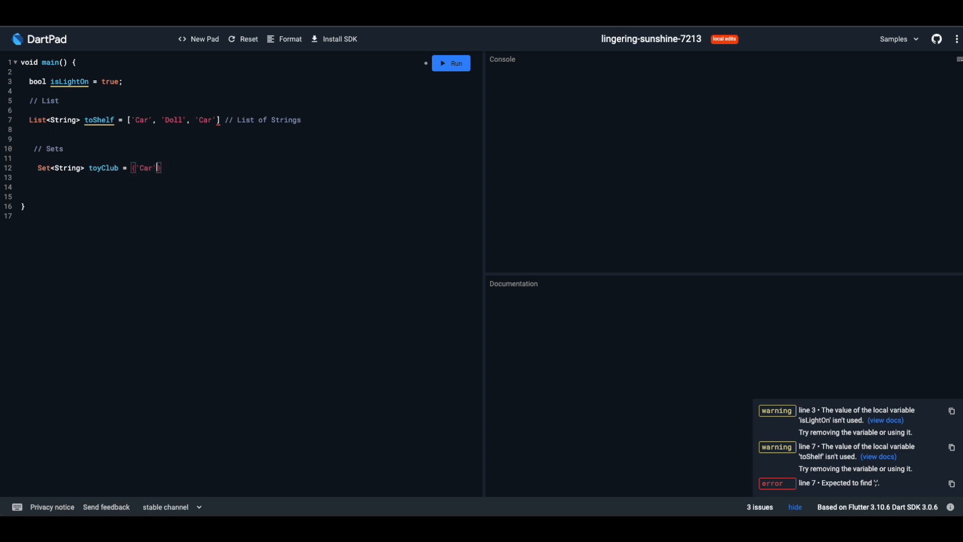
{"action": "type", "text": ", 'Doll'"}
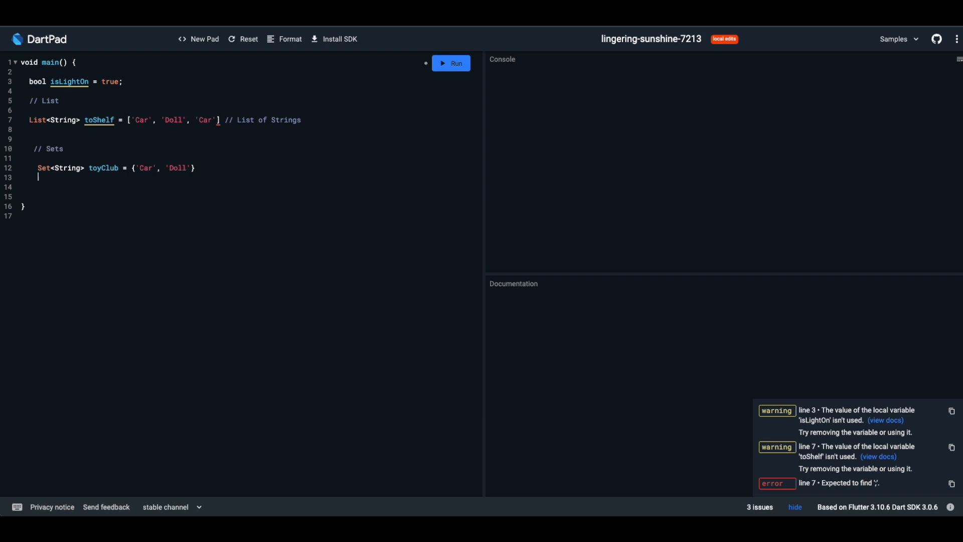
{"action": "type", "text": ", '"}
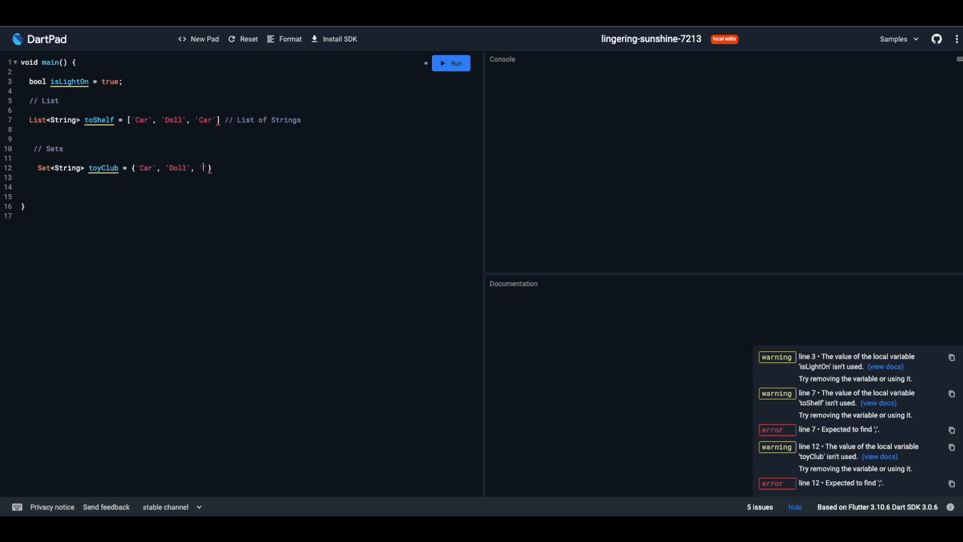
{"action": "type", "text": "Car'"}
{"action": "left_click", "coordinate": [248, 196]}
{"action": "type", "text": "//"}
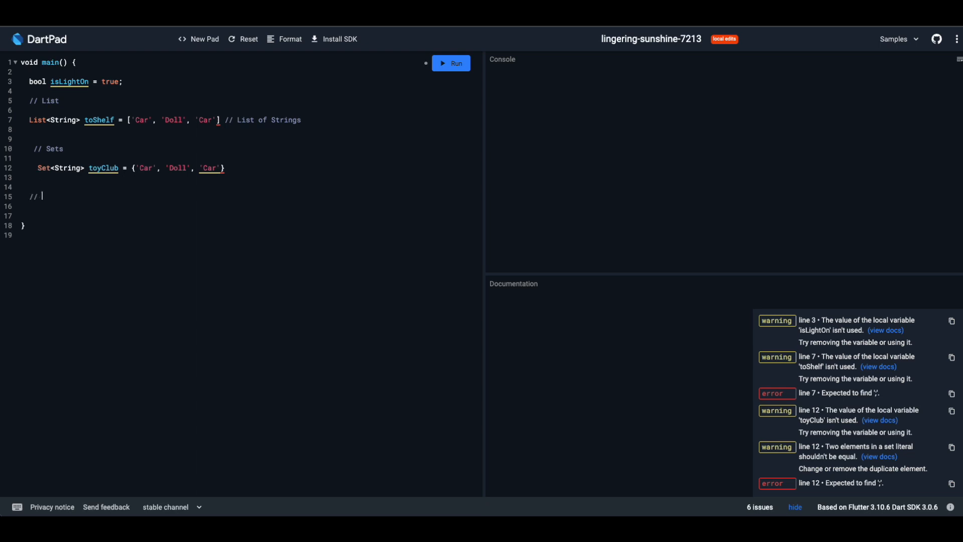
- Under a // Maps comment, begin Map<String, String> toyChest = { for the GoldenKey/SilverKey pairs
{"action": "type", "text": "Mp"}
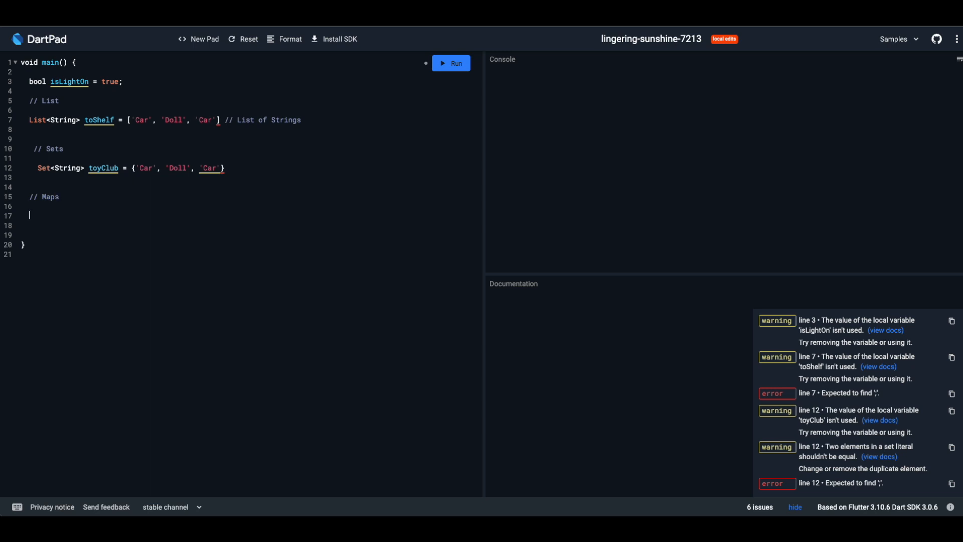
{"action": "type", "text": "Map<String, String> toyChest = {"}
{"action": "left_click", "coordinate": [255, 225]}
{"action": "type", "text": "'GoldenKey': 'Mystery Toy',"}
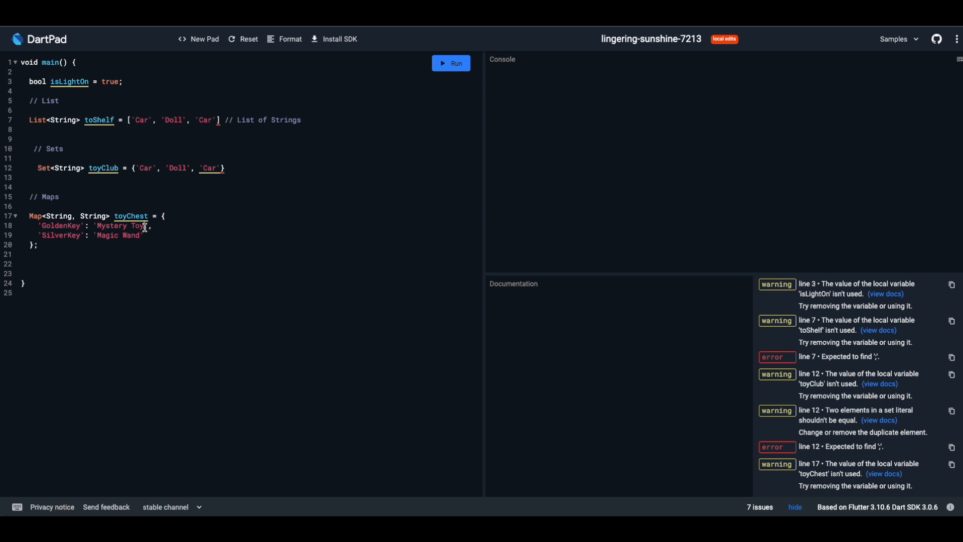
{"action": "mouse_move", "coordinate": [447, 36]}
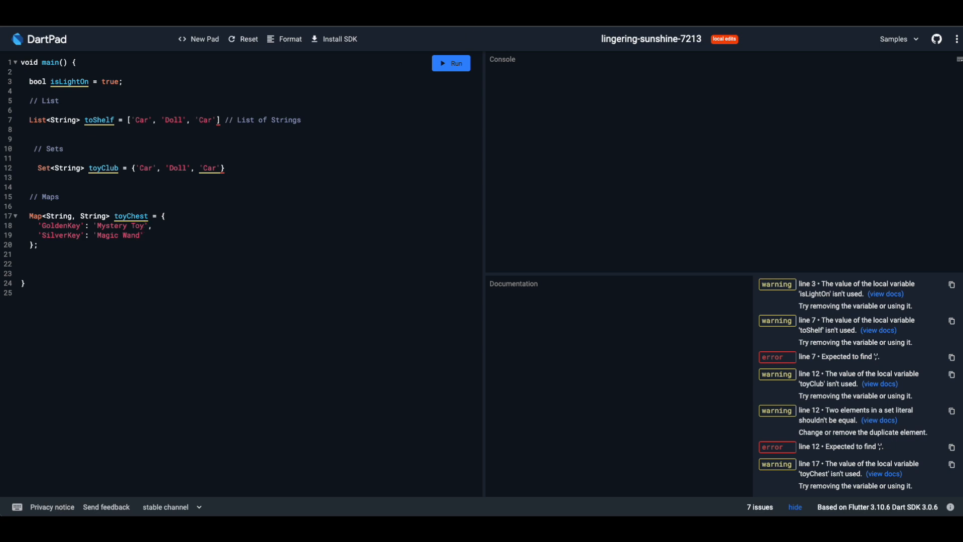
- Under a // comment, declare var surpriseToy = "Rubikk's Cube" and end the line
{"action": "type", "text": "//"}
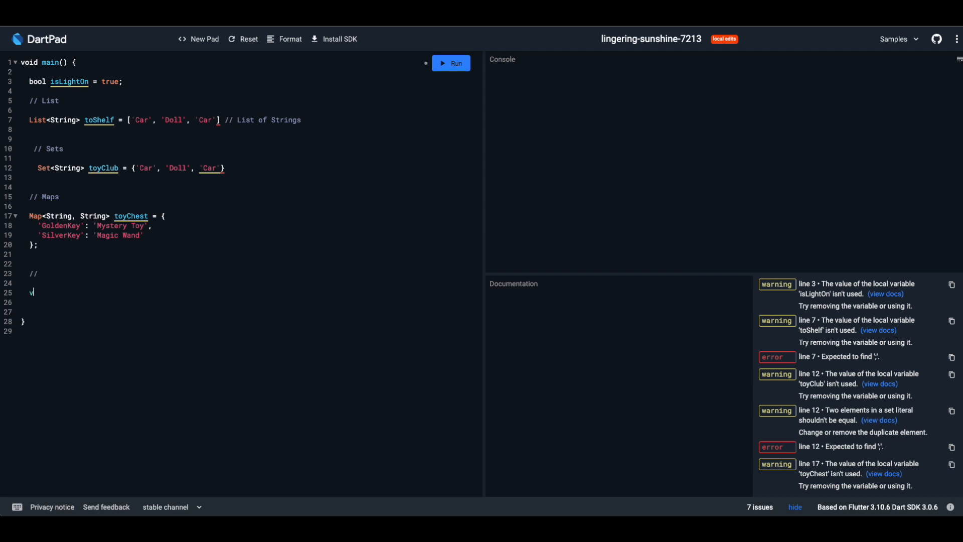
{"action": "type", "text": "ar surpr"}
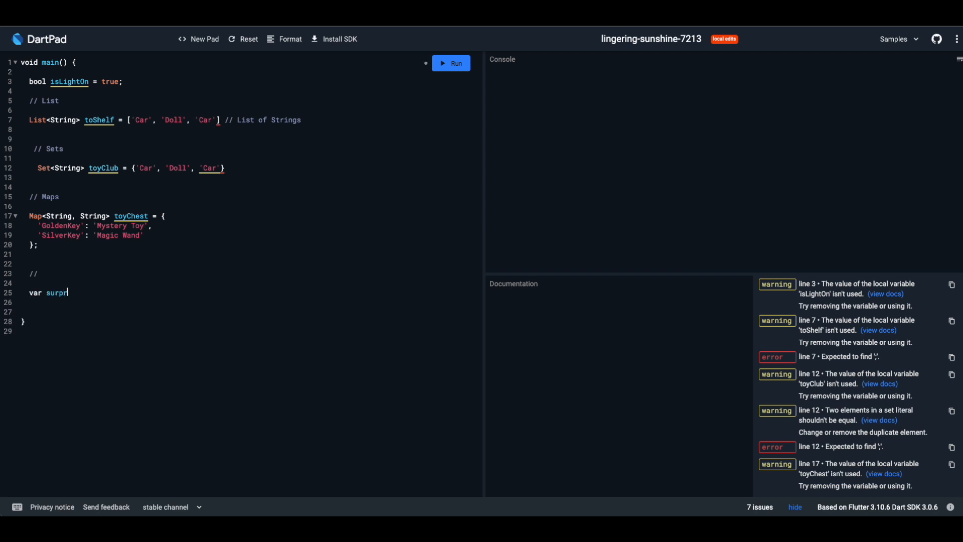
{"action": "type", "text": "iset"}
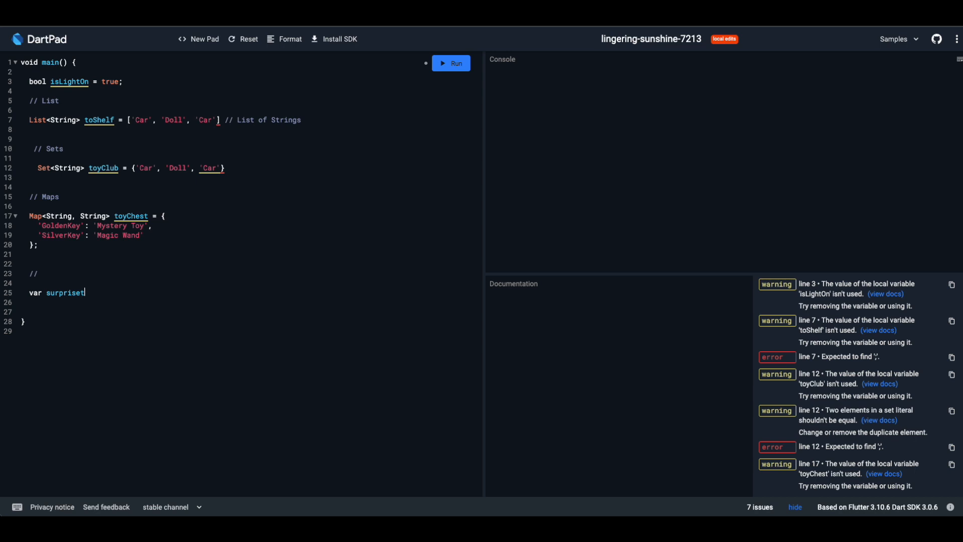
{"action": "type", "text": "To"}
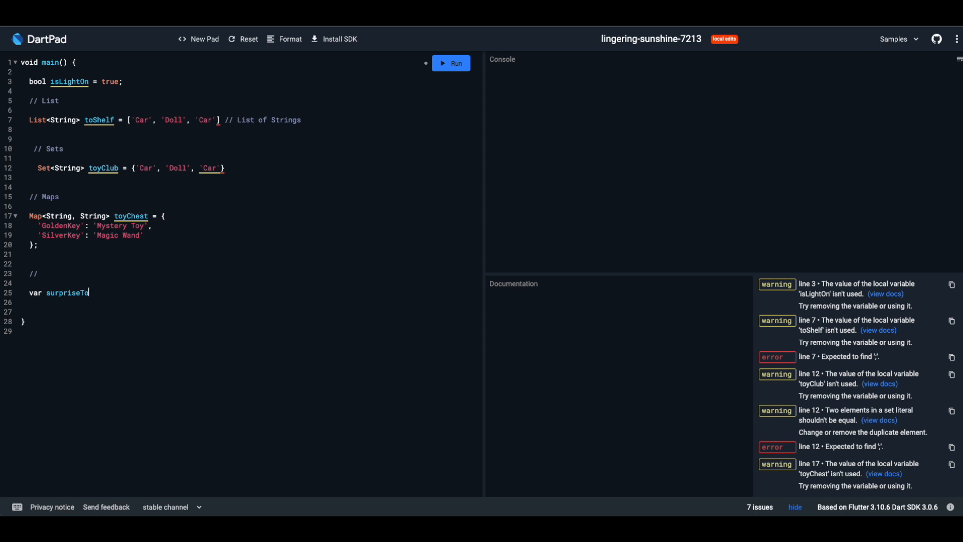
{"action": "type", "text": "y"}
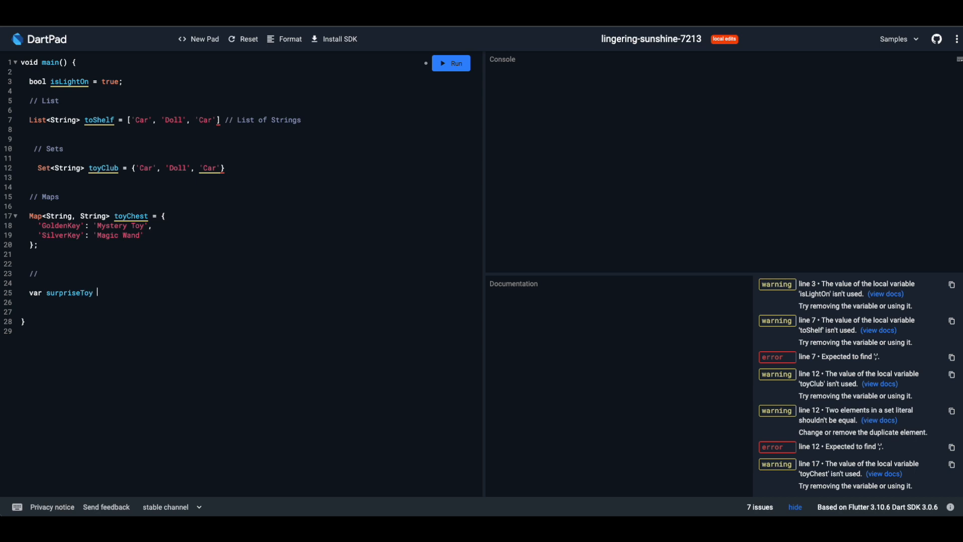
{"action": "type", "text": "= \"\""}
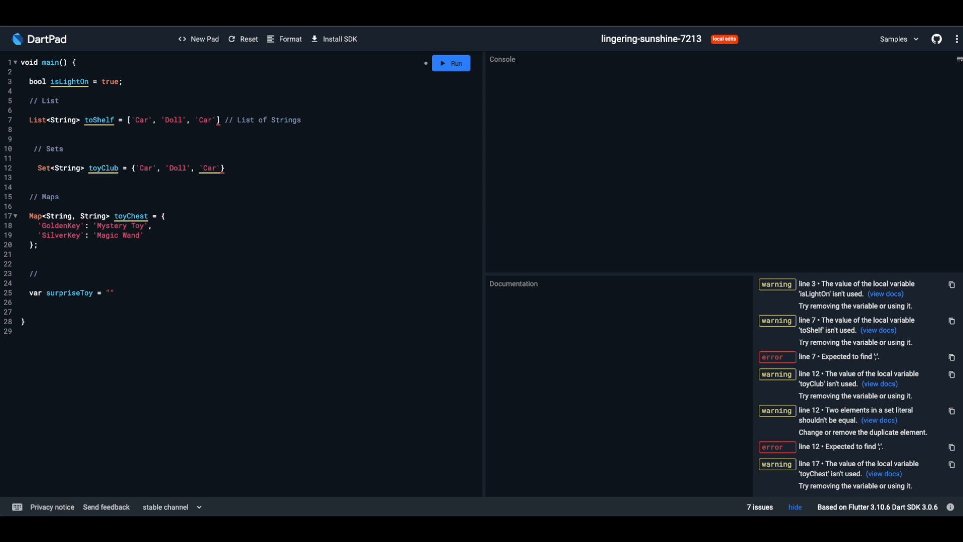
{"action": "type", "text": "Rubikk's"}
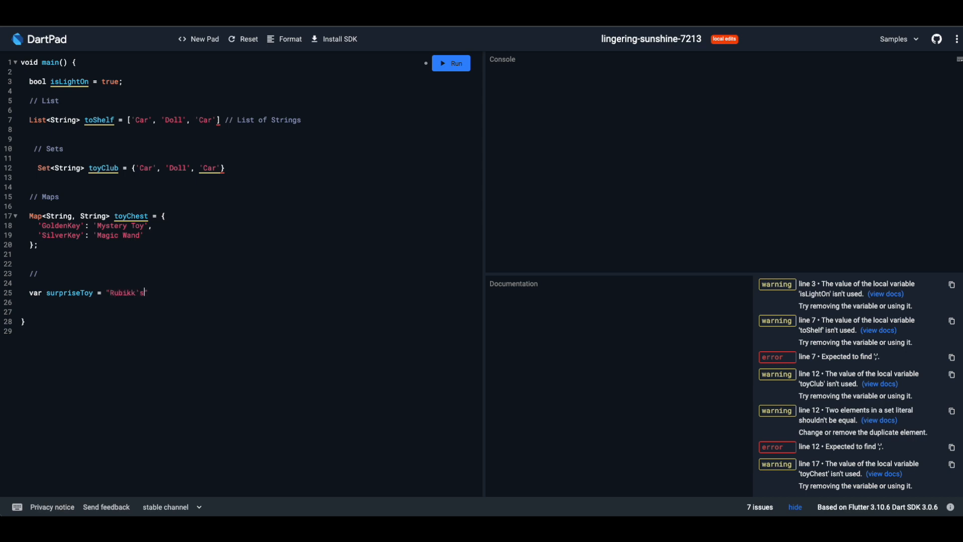
{"action": "type", "text": "Cu"}
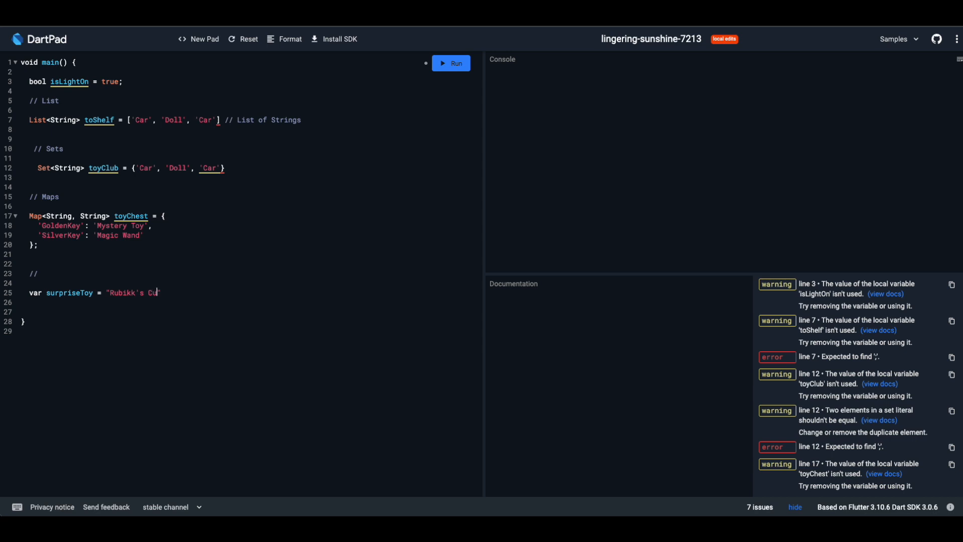
{"action": "type", "text": "be"}
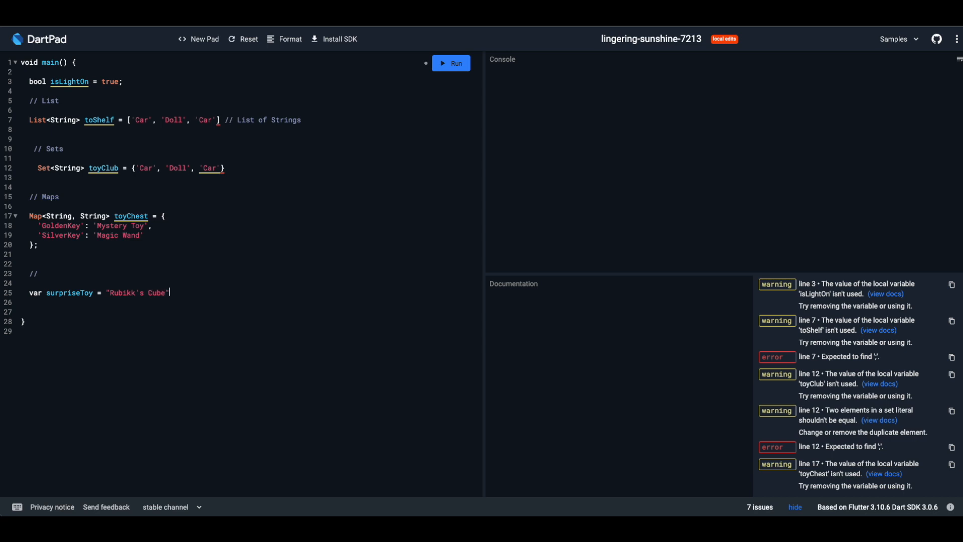
{"action": "key", "text": "enter"}
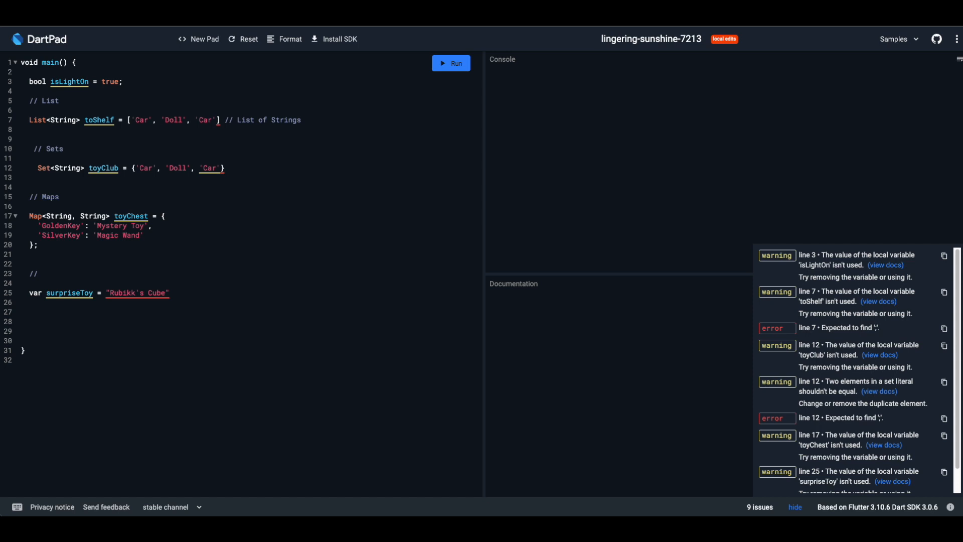
- Declare var _secretToy = "Secret Diary" // Private Variable and open blank lines below
{"action": "type", "text": "var"}
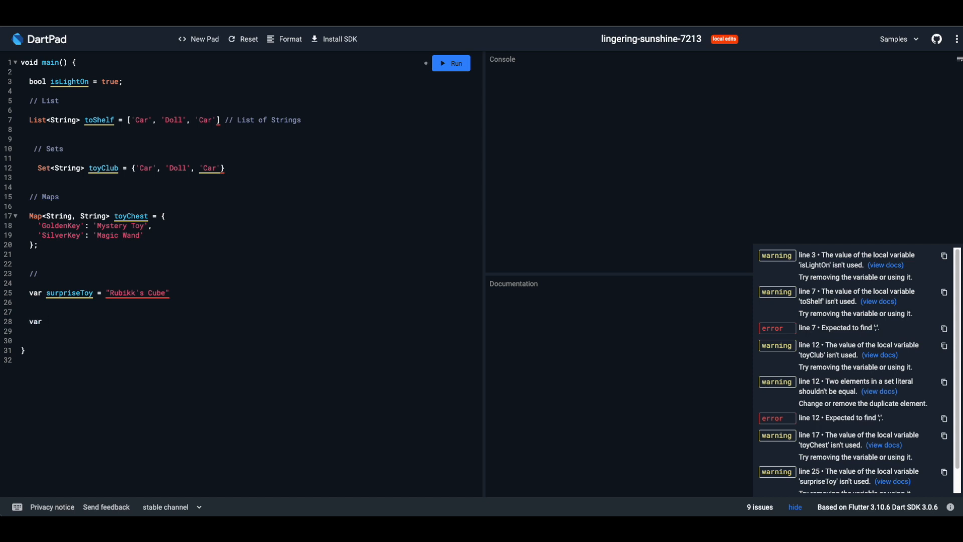
{"action": "type", "text": "_secr"}
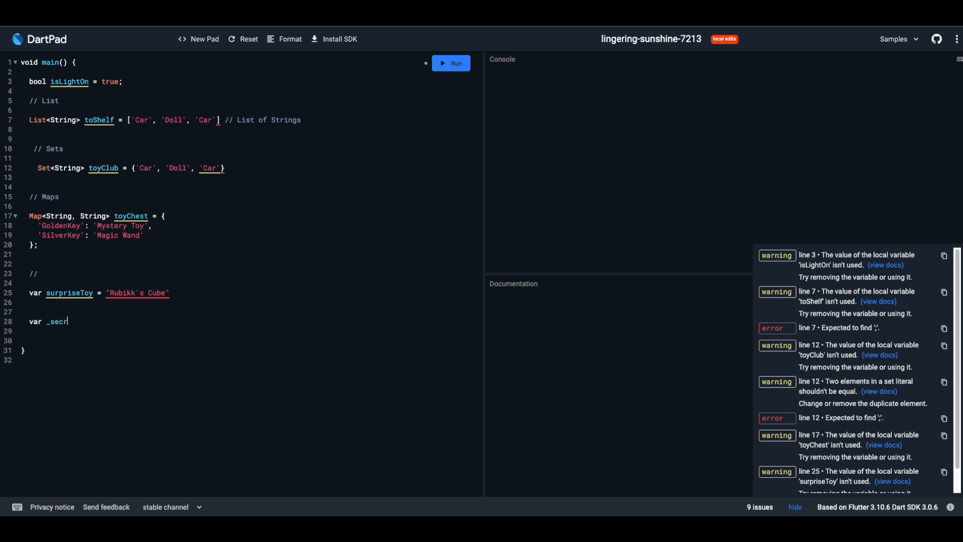
{"action": "type", "text": "etToy ="}
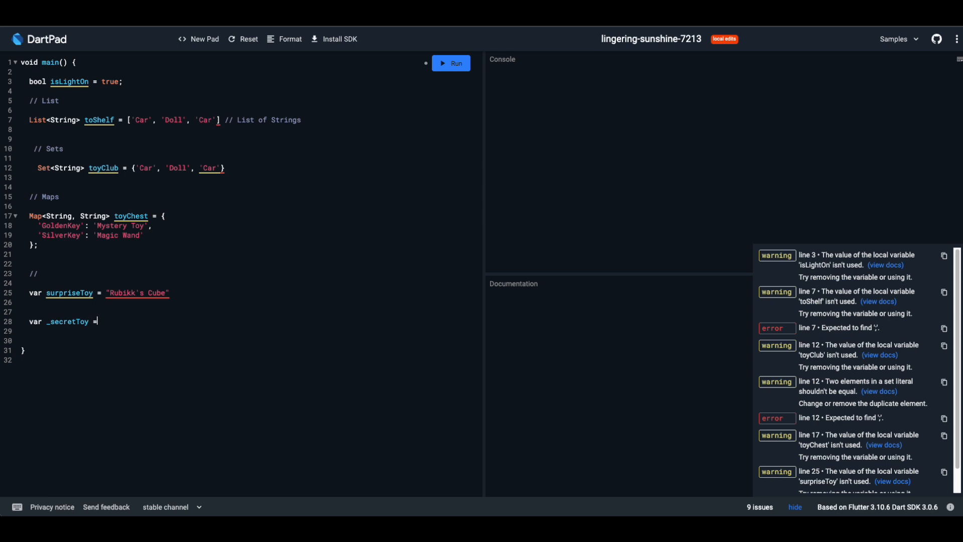
{"action": "type", "text": "\""}
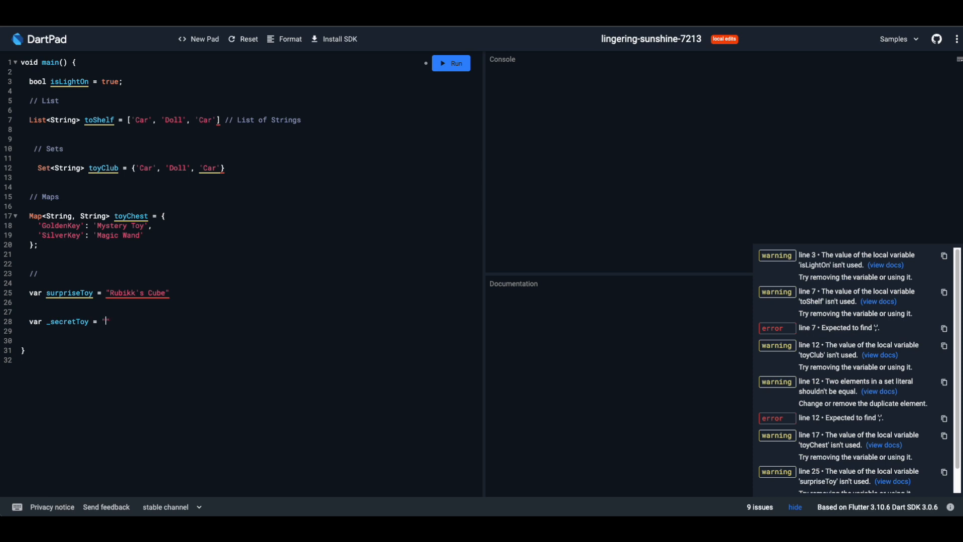
{"action": "type", "text": "Secret"}
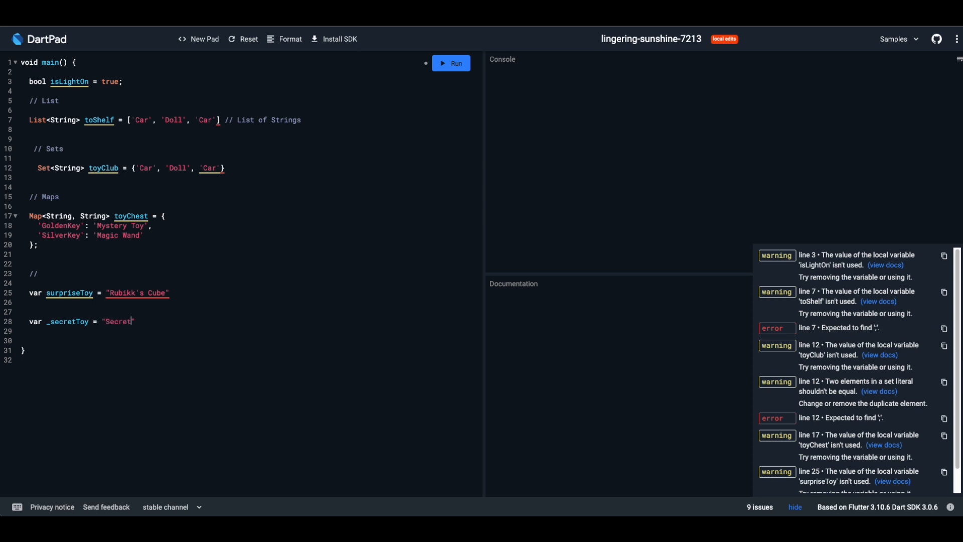
{"action": "type", "text": "Diary"}
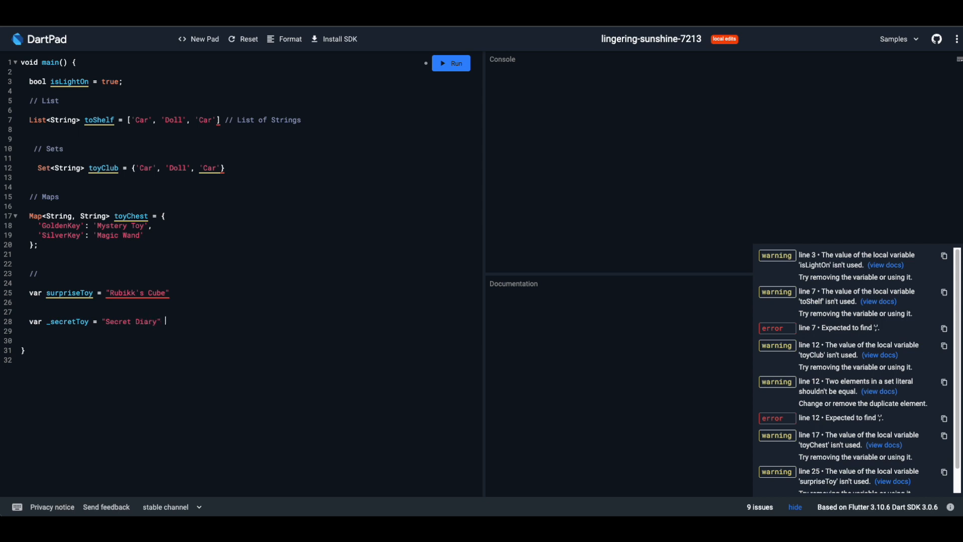
{"action": "type", "text": "// Pri"}
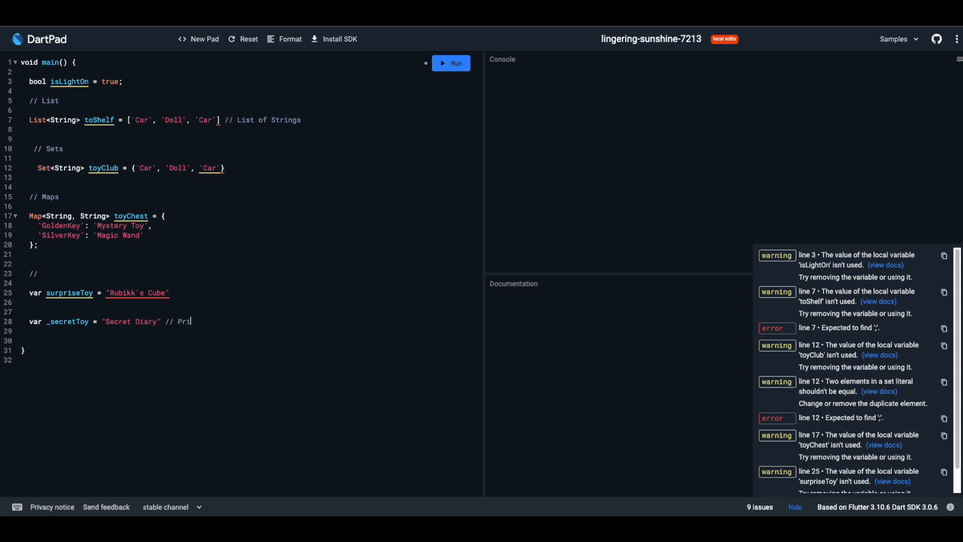
{"action": "type", "text": "vate Var"}
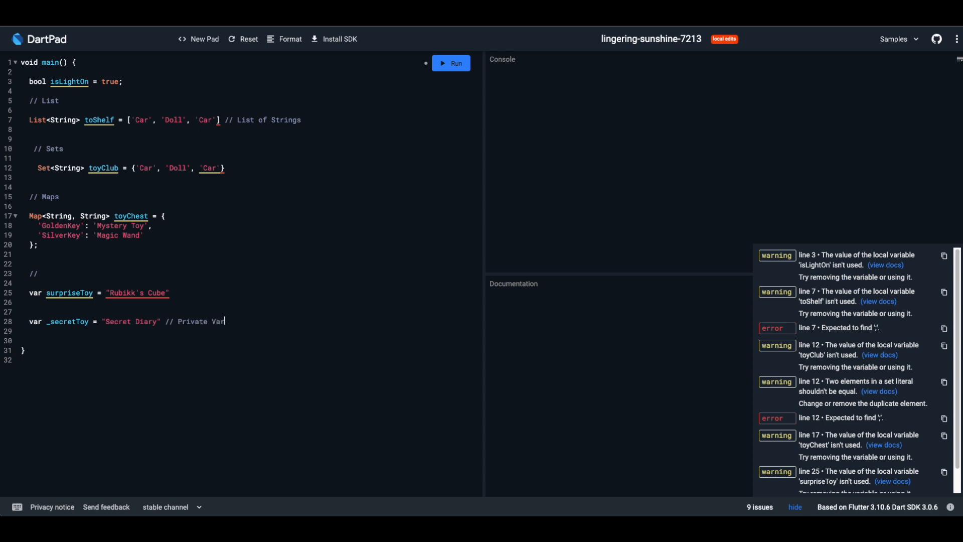
{"action": "type", "text": "iable"}
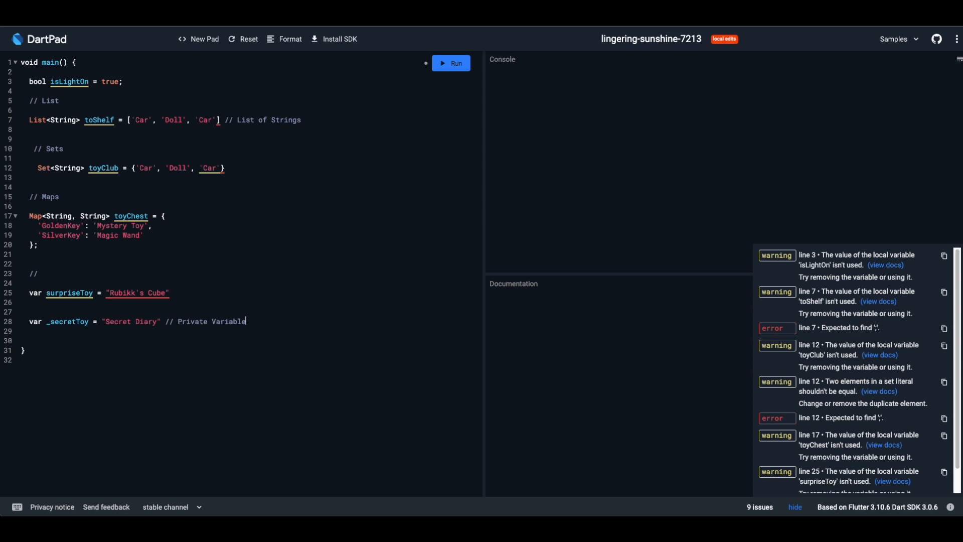
{"action": "key", "text": "Enter"}
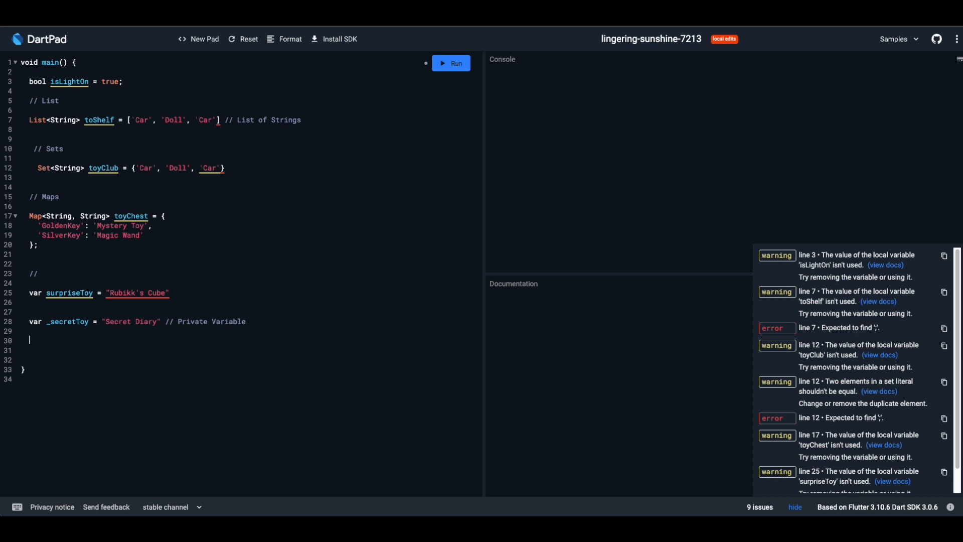
- Under a // Null Safety comment, declare nullable int? maybeAToy;
{"action": "type", "text": "//"}
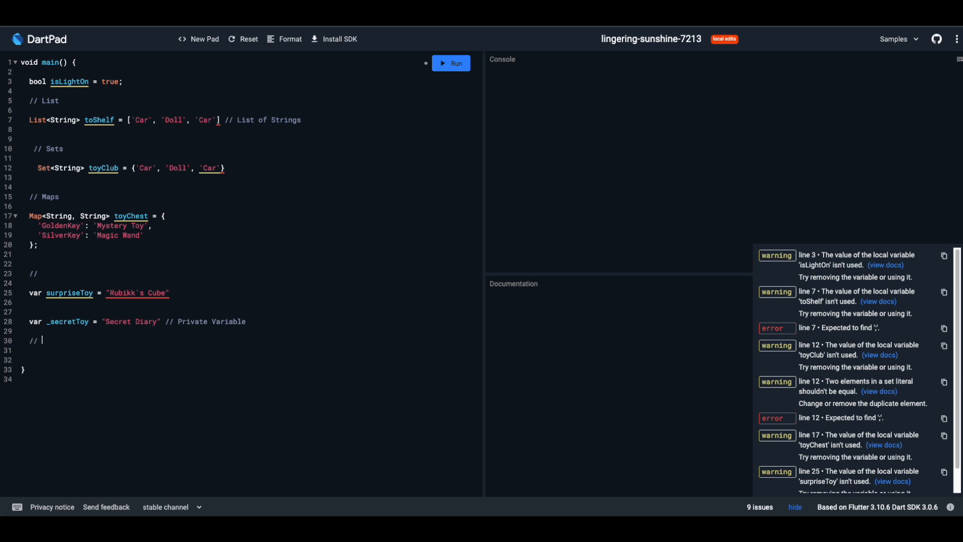
{"action": "type", "text": "Null Sa"}
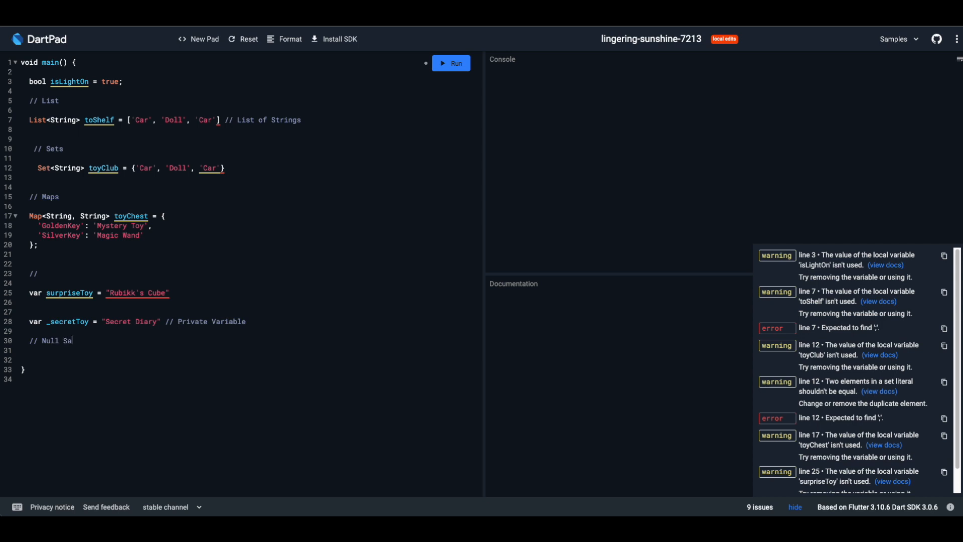
{"action": "type", "text": "fety"}
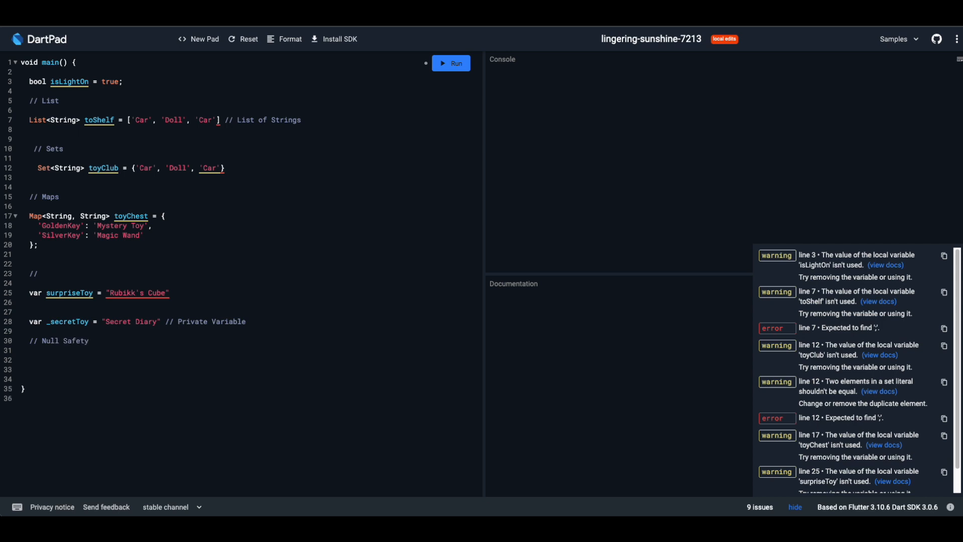
{"action": "type", "text": "int?"}
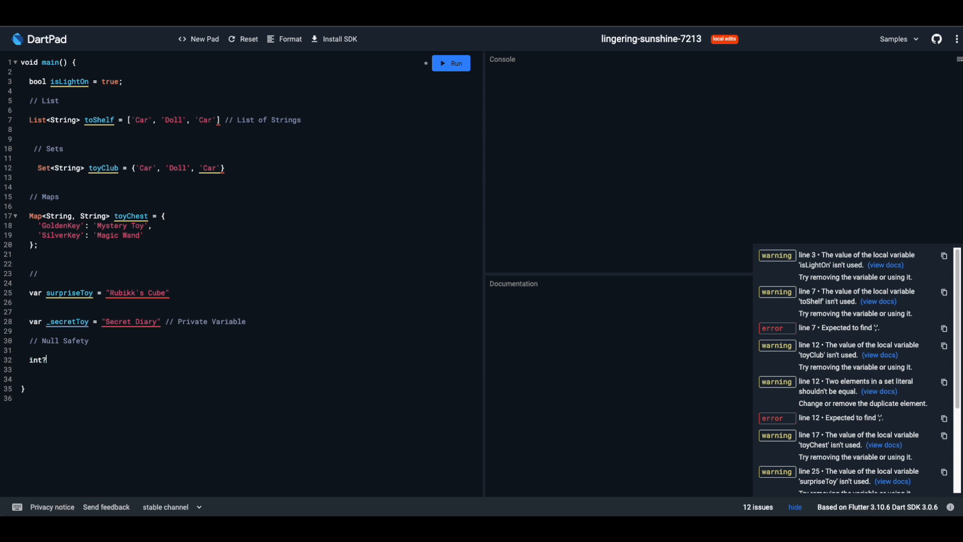
{"action": "type", "text": "m"}
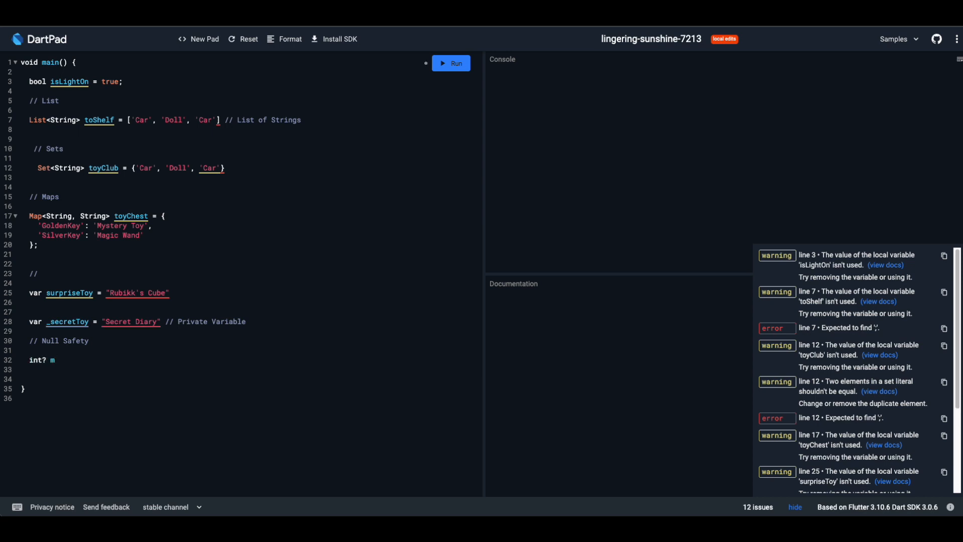
{"action": "type", "text": "aybe"}
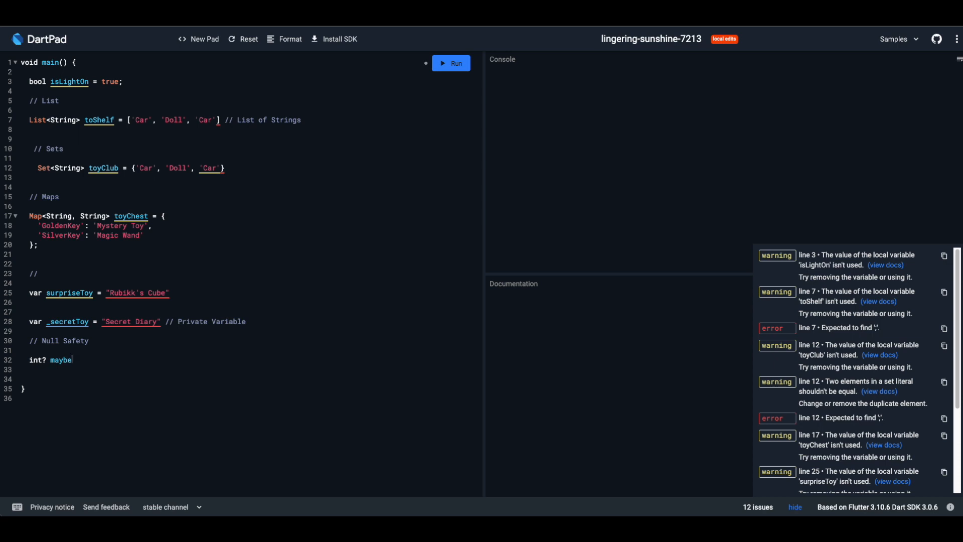
{"action": "type", "text": "A"}
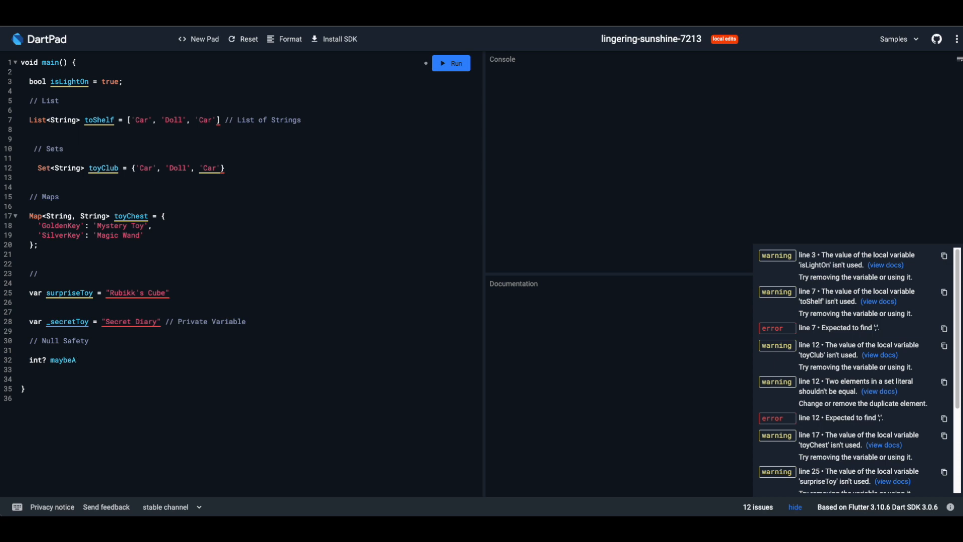
{"action": "type", "text": "Toy;"}
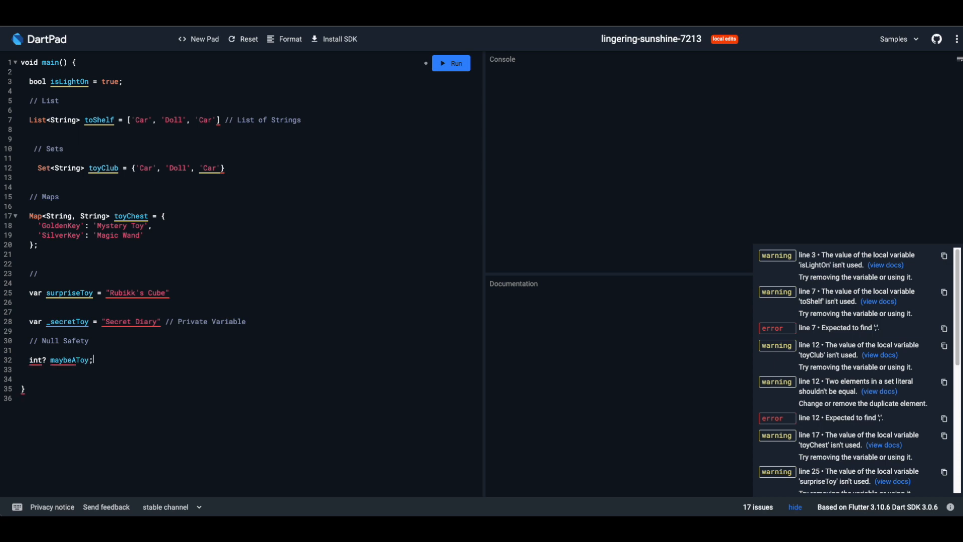
{"action": "key", "text": "enter"}
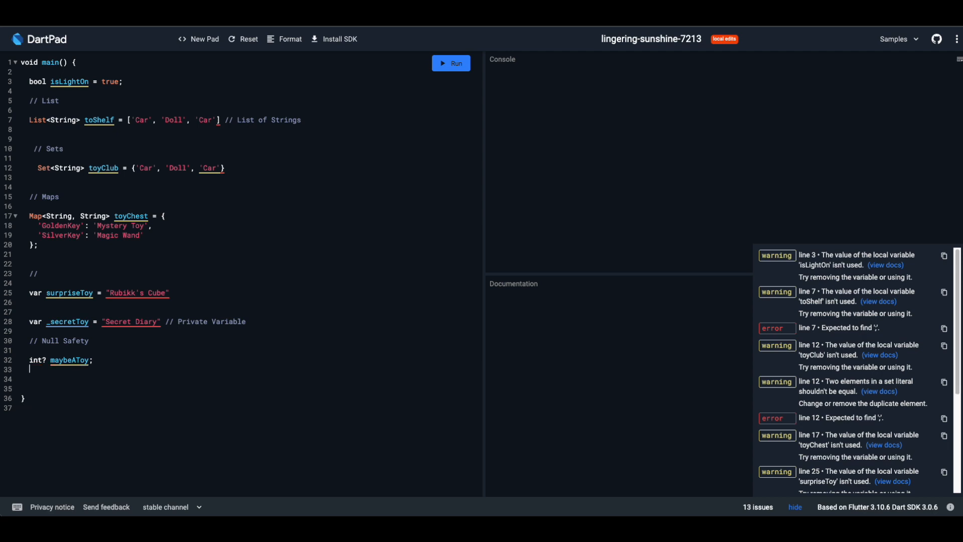
- Declare late int decideLaterToy; and add the missing semicolon to the _secretToy line
{"action": "type", "text": "late"}
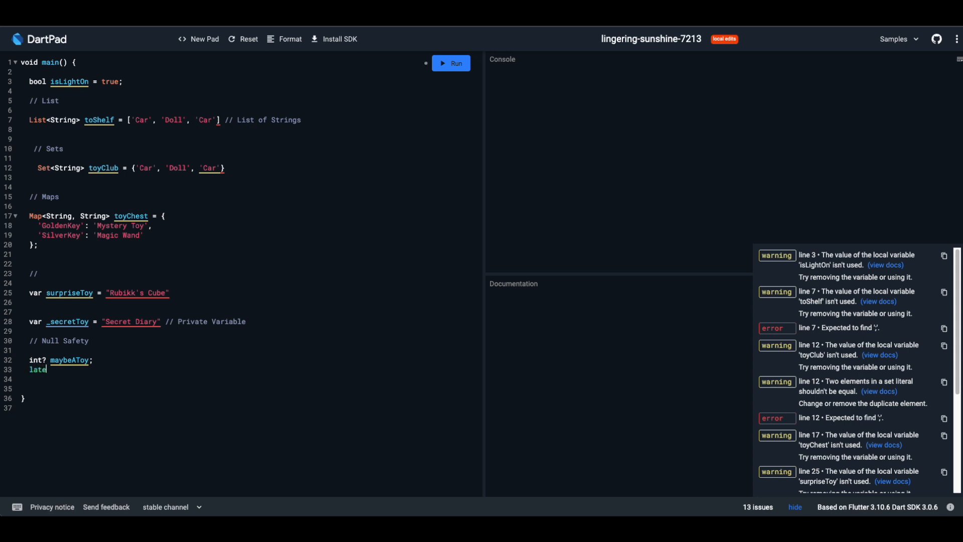
{"action": "type", "text": "int"}
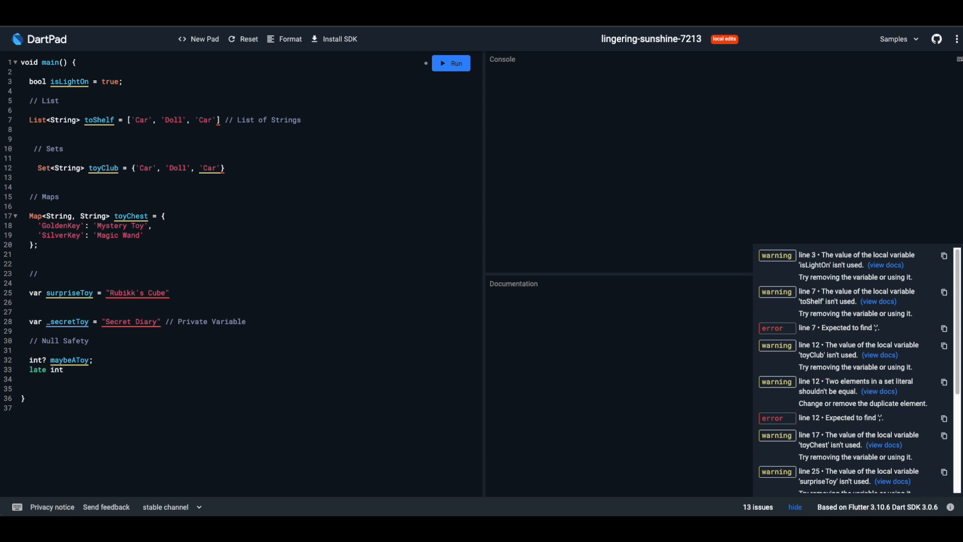
{"action": "type", "text": "decide"}
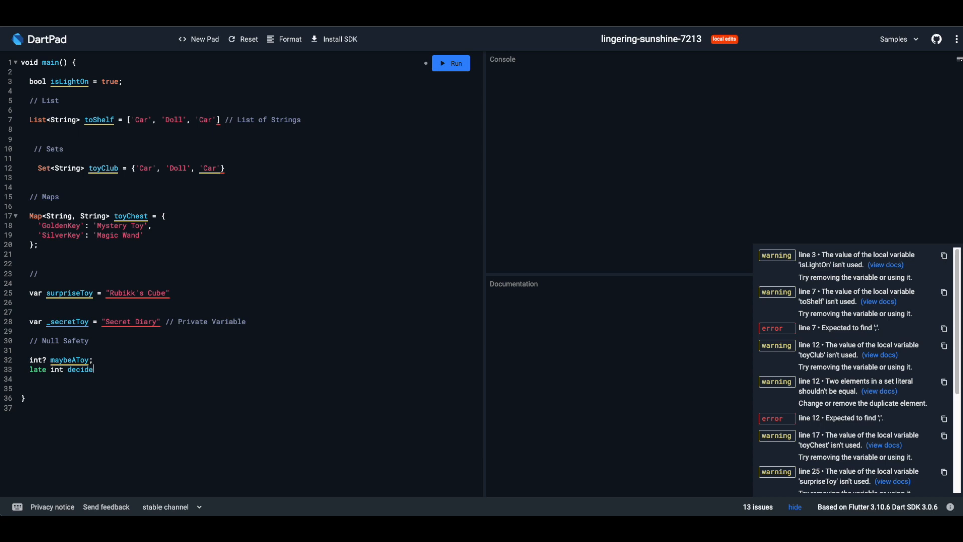
{"action": "type", "text": "La"}
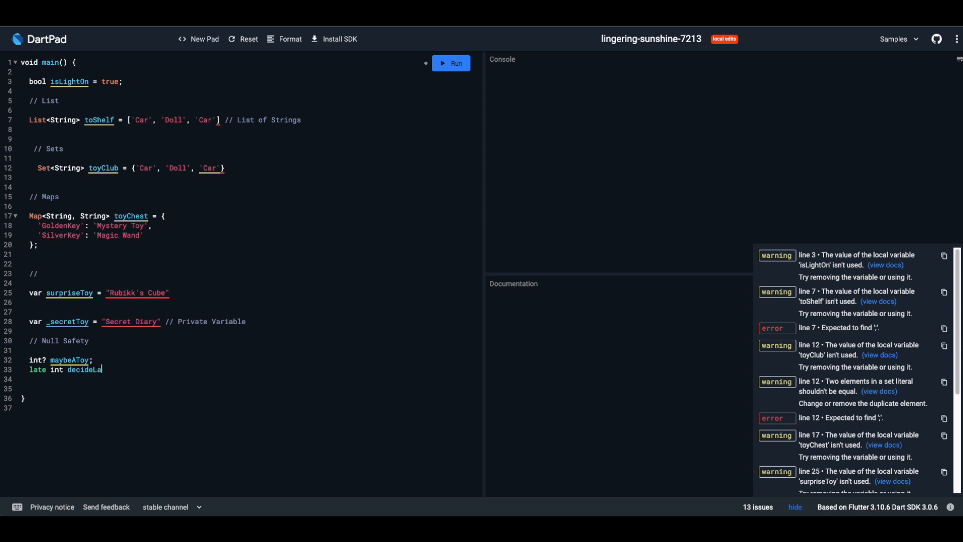
{"action": "type", "text": "terTo"}
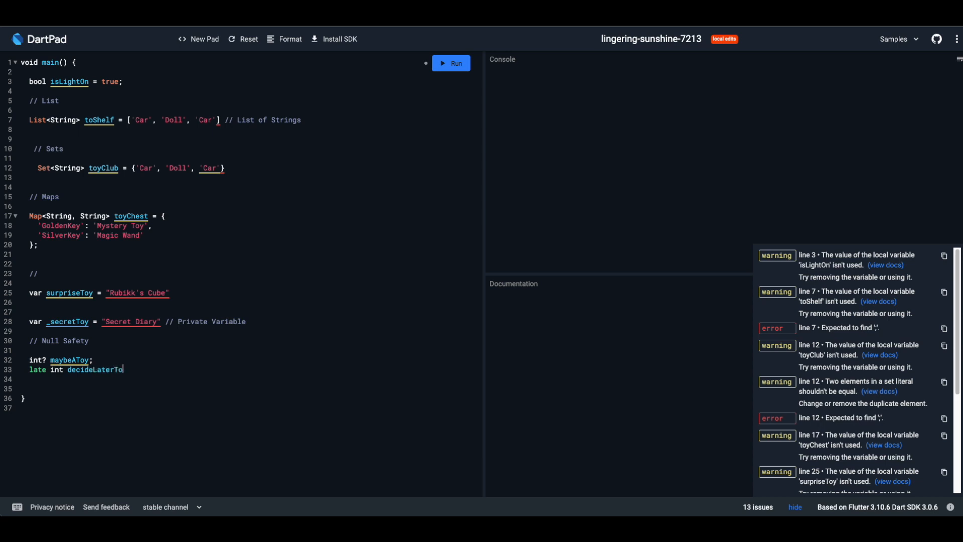
{"action": "type", "text": "y;"}
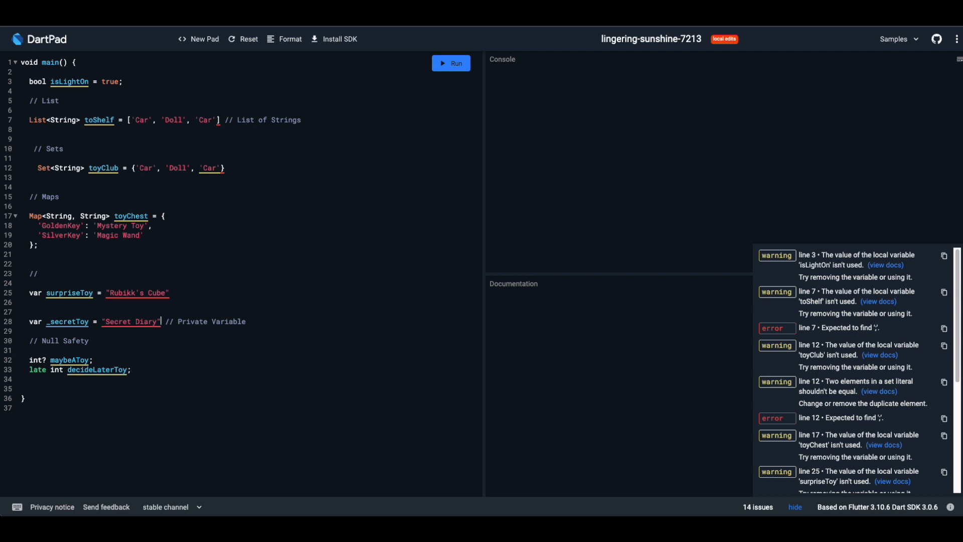
{"action": "type", "text": ";"}
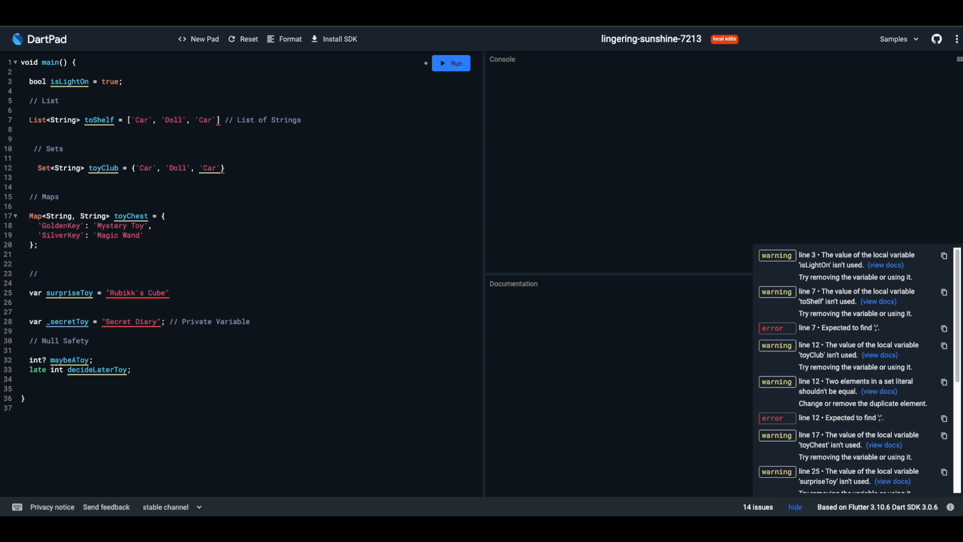